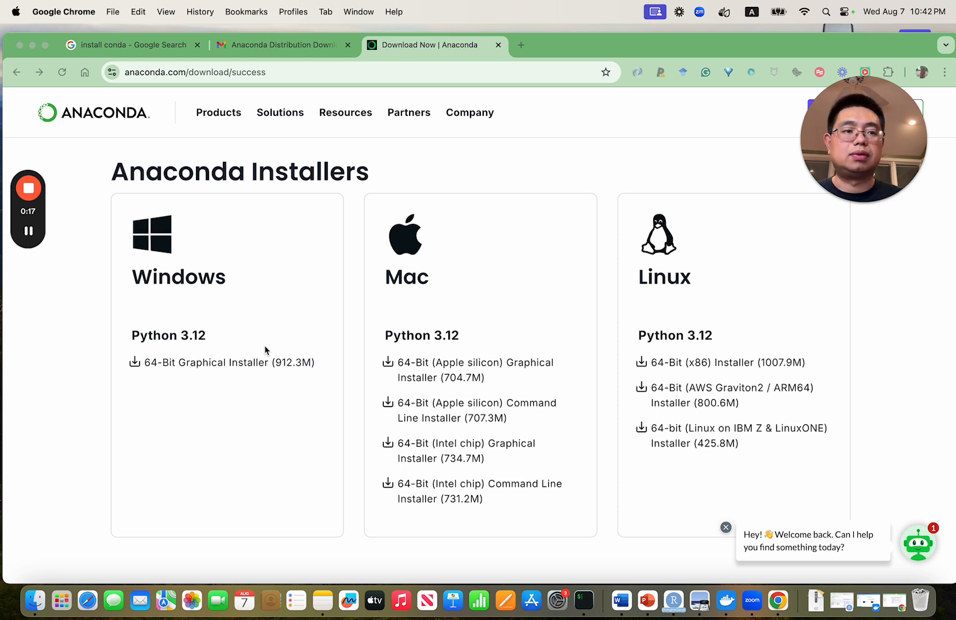
pyautogui.moveTo(351, 318)
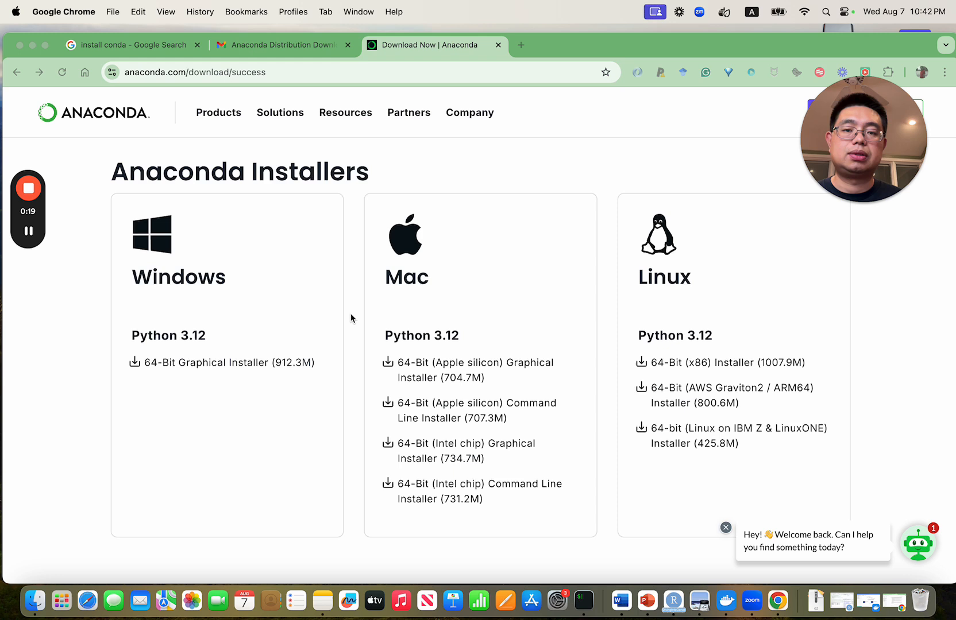
pyautogui.moveTo(625, 304)
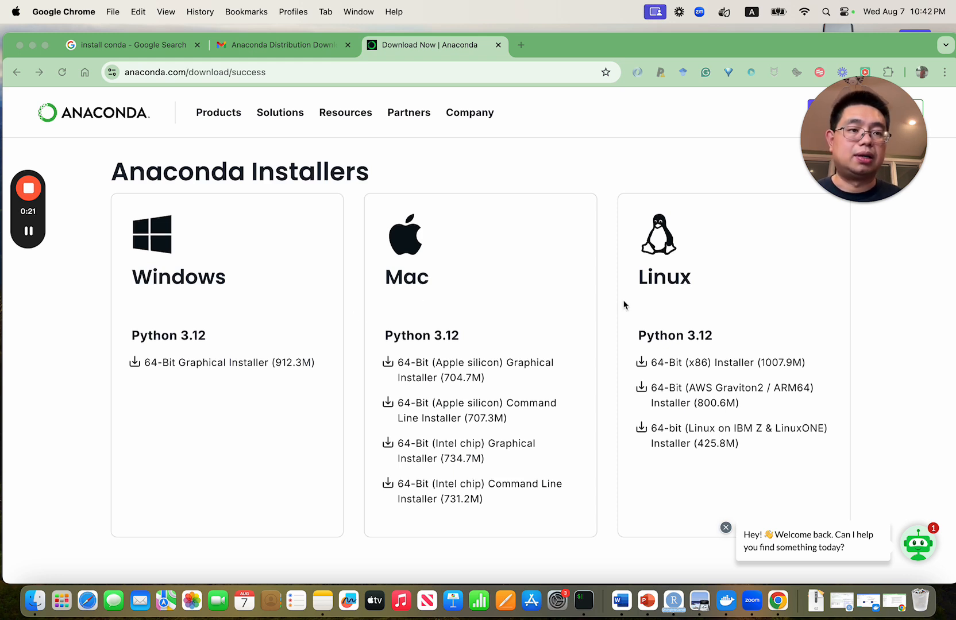
pyautogui.moveTo(654, 296)
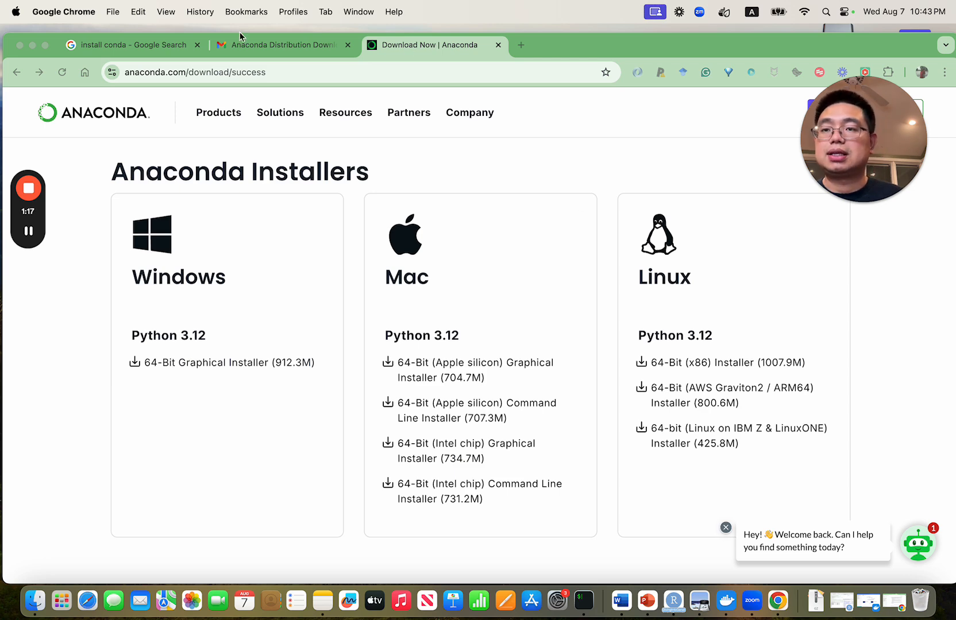
# Open the conda 'Installing on macOS' guide from the install conda search results.
pyautogui.click(131, 44)
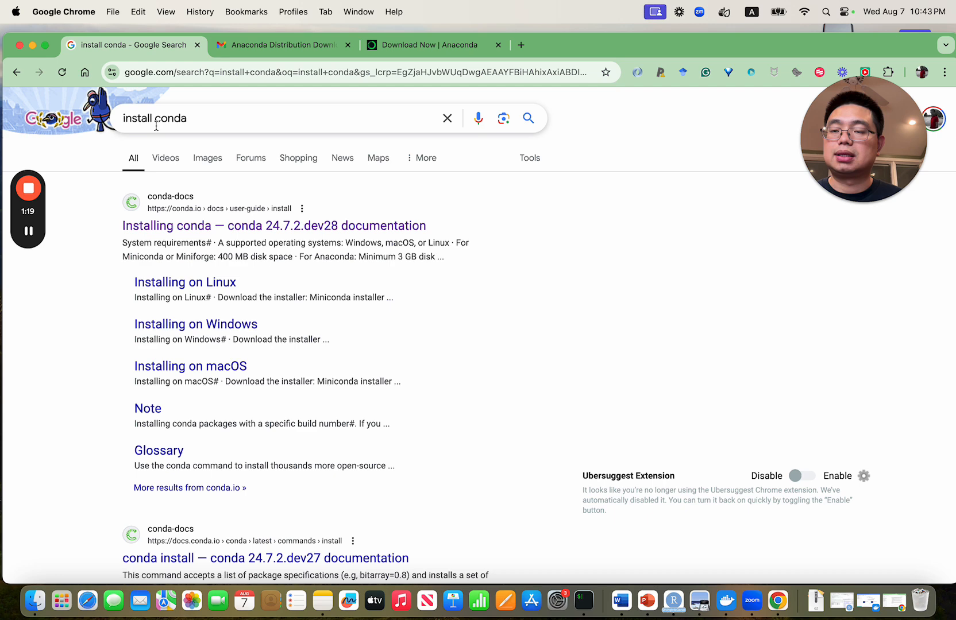
pyautogui.moveTo(209, 274)
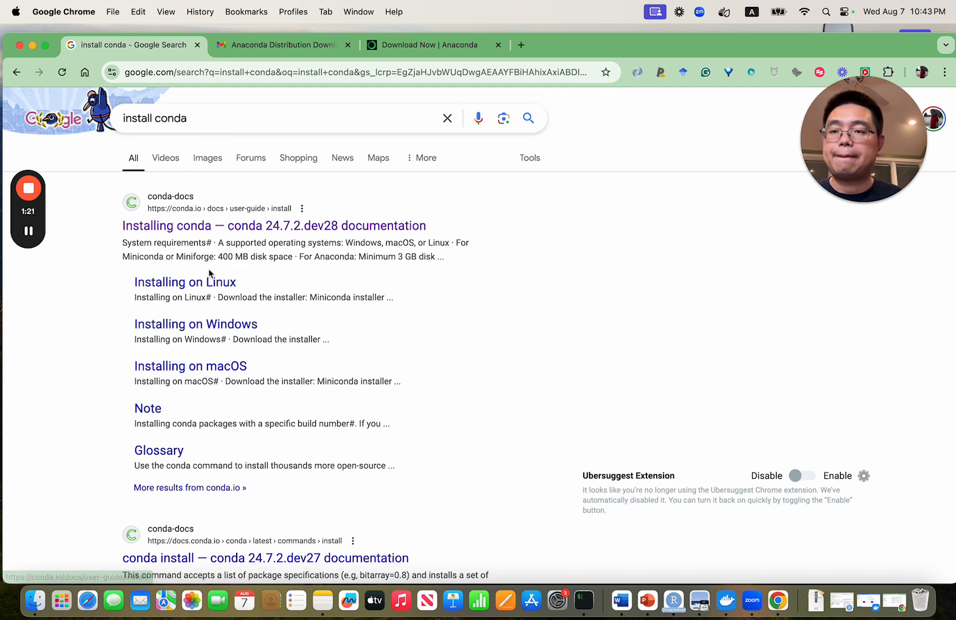
pyautogui.scroll(-3)
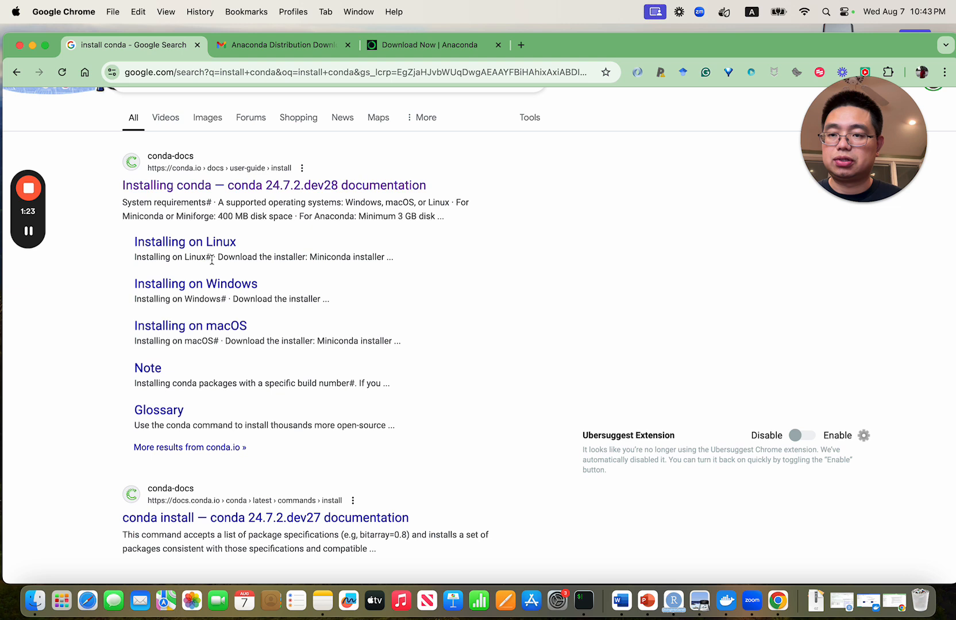
pyautogui.moveTo(206, 299)
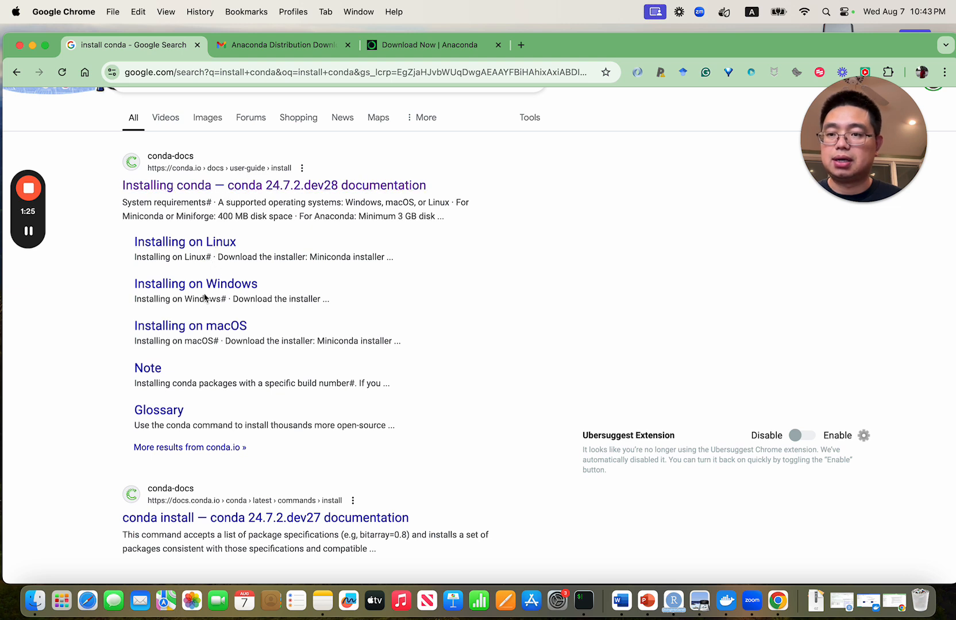
pyautogui.moveTo(190, 325)
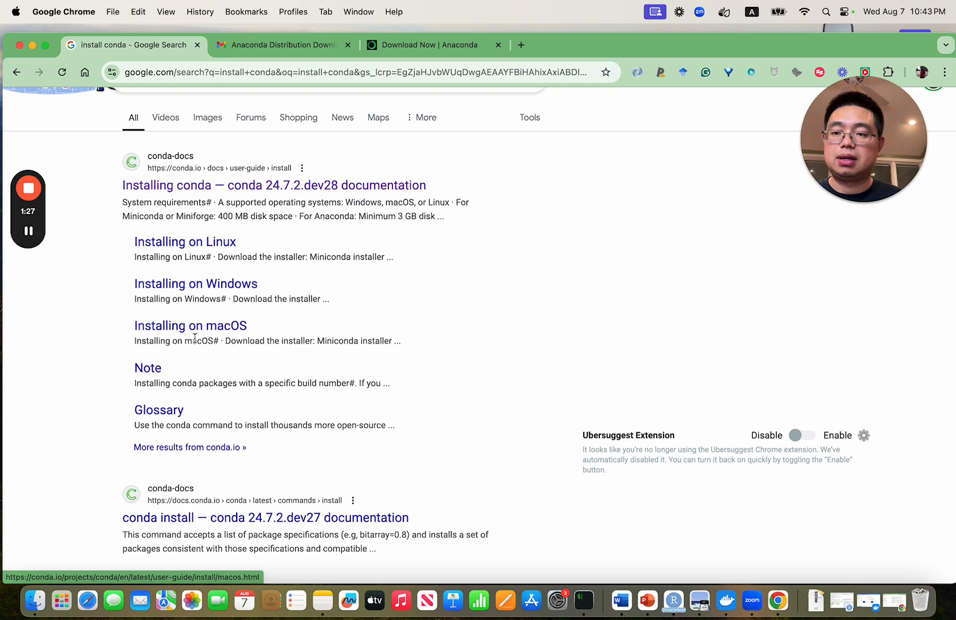
pyautogui.click(190, 326)
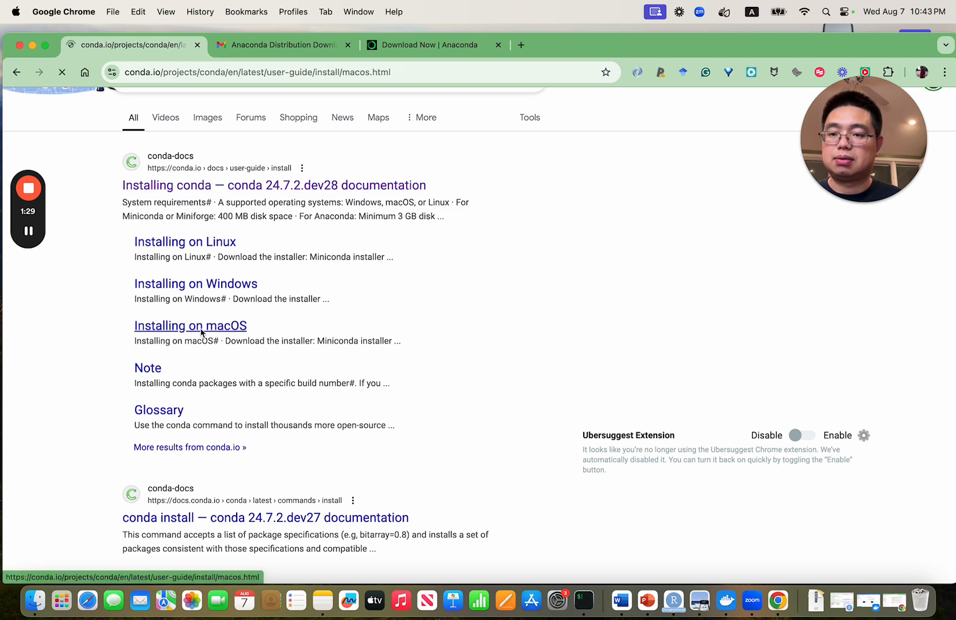
pyautogui.click(191, 326)
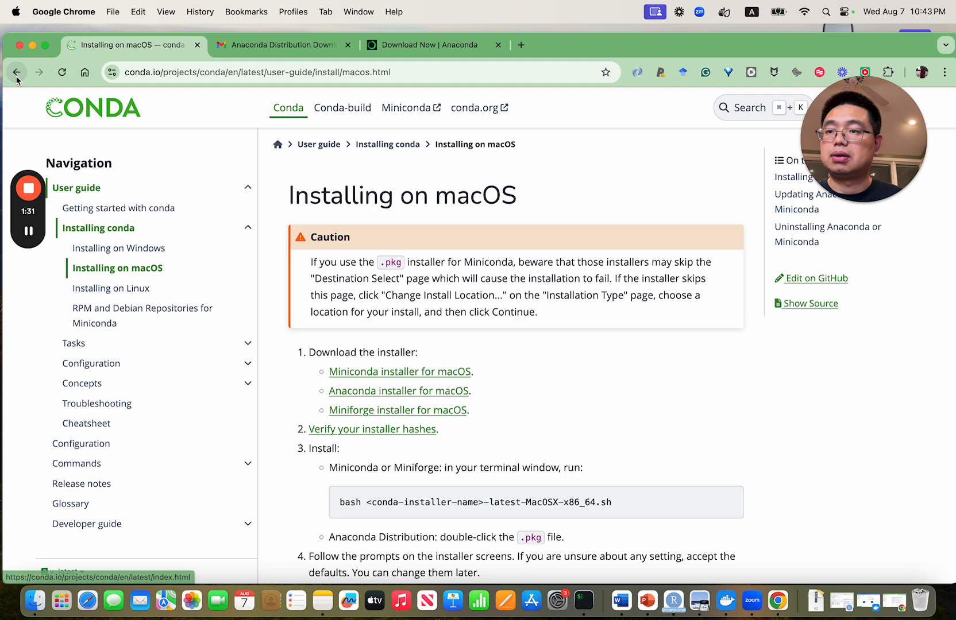
pyautogui.click(18, 71)
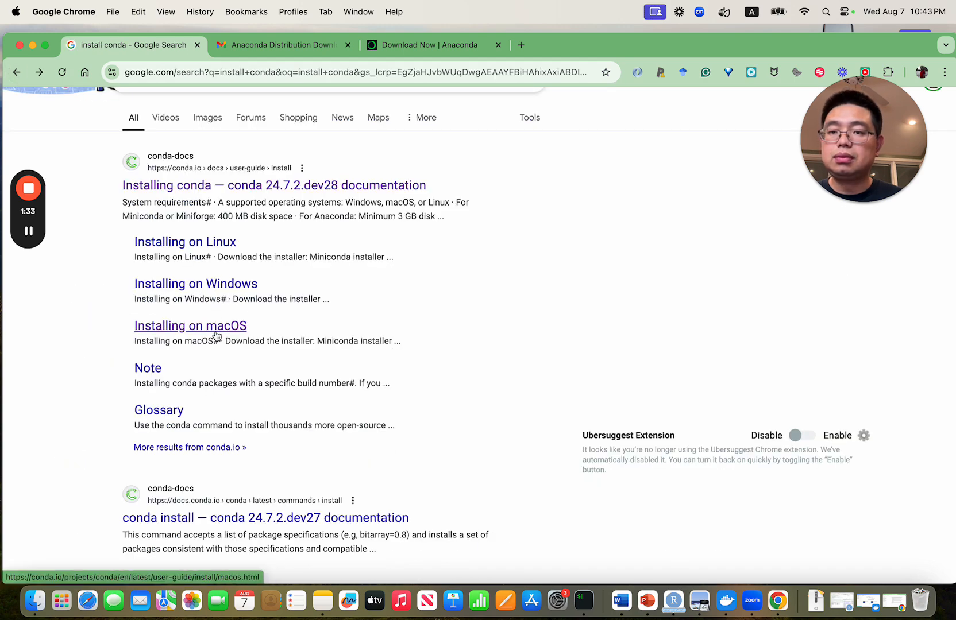
pyautogui.scroll(3)
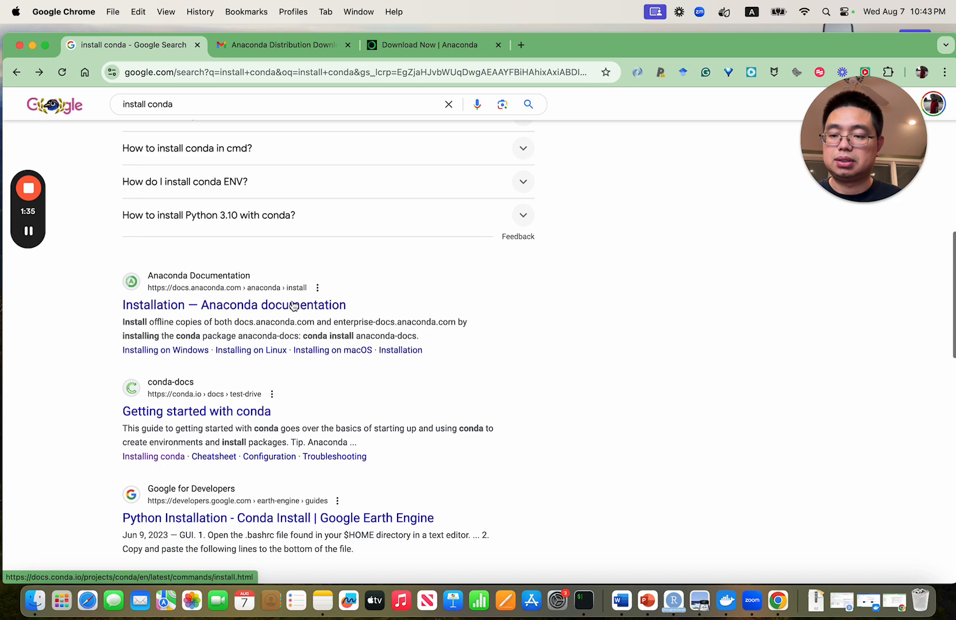
pyautogui.scroll(3)
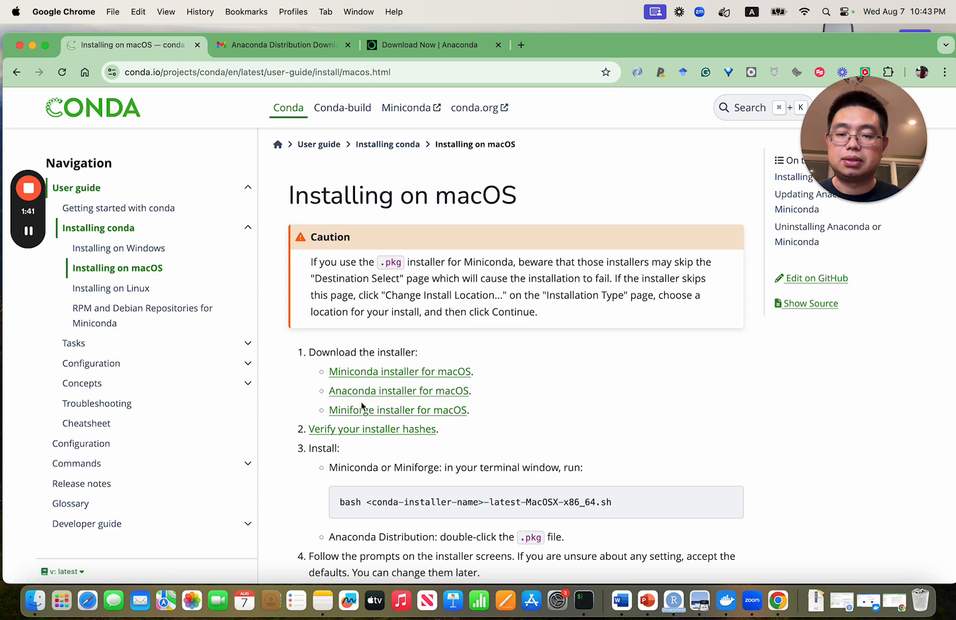
pyautogui.moveTo(382, 380)
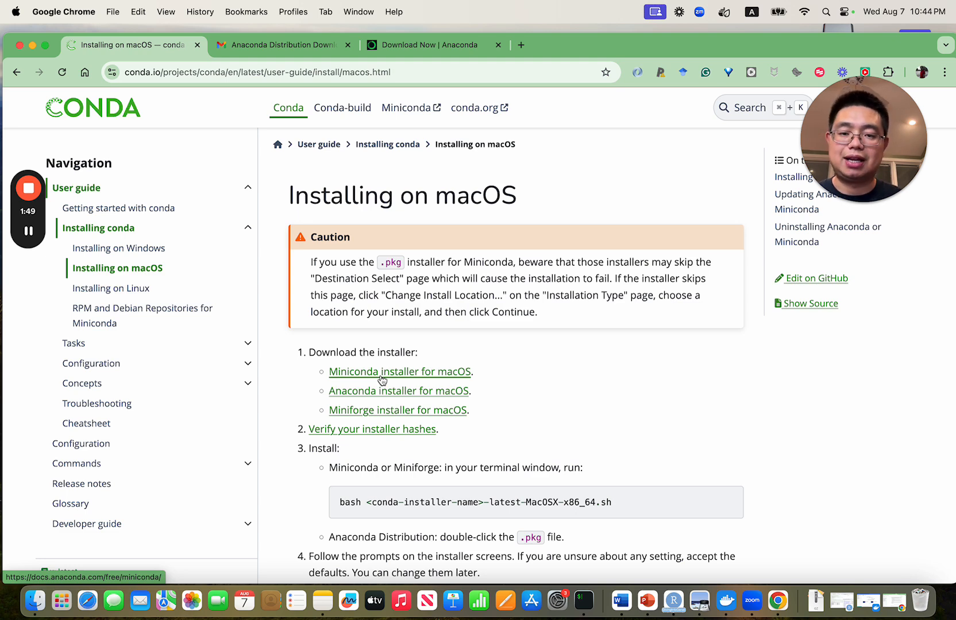
pyautogui.moveTo(381, 395)
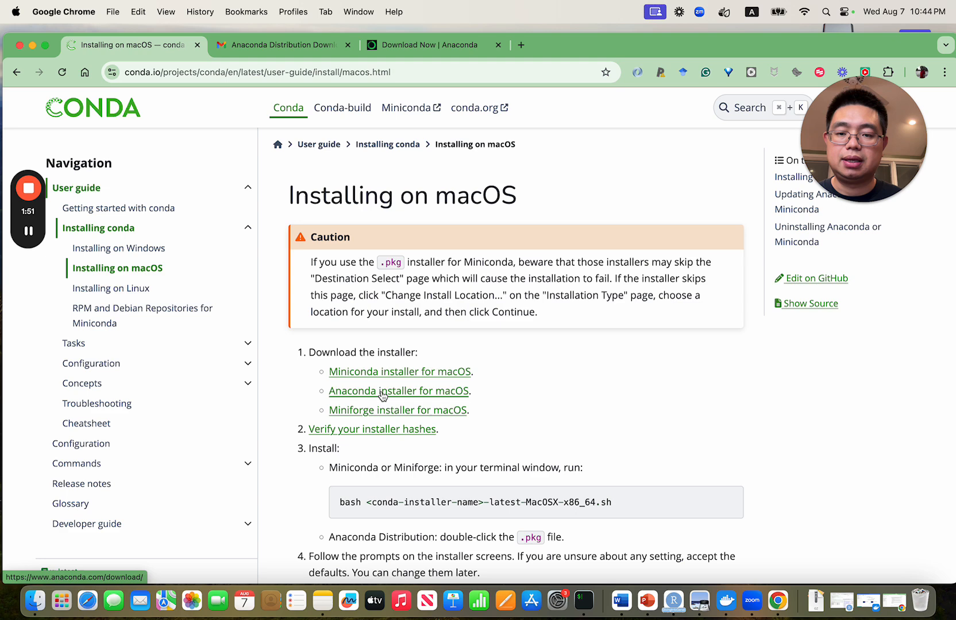
# Open the Anaconda installer for macOS registration page, then switch to the download email in Gmail.
pyautogui.click(398, 390)
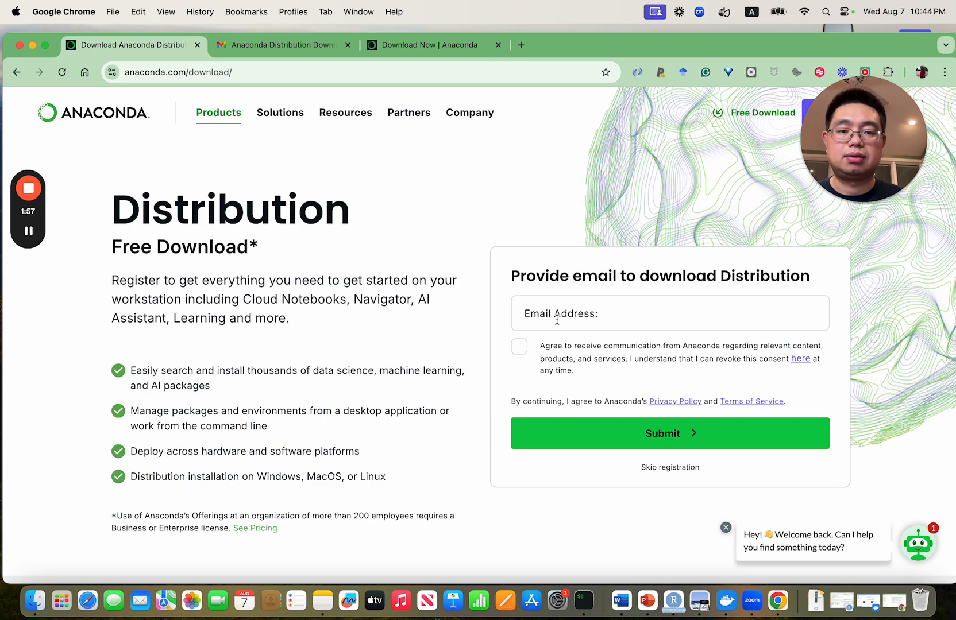
pyautogui.click(669, 313)
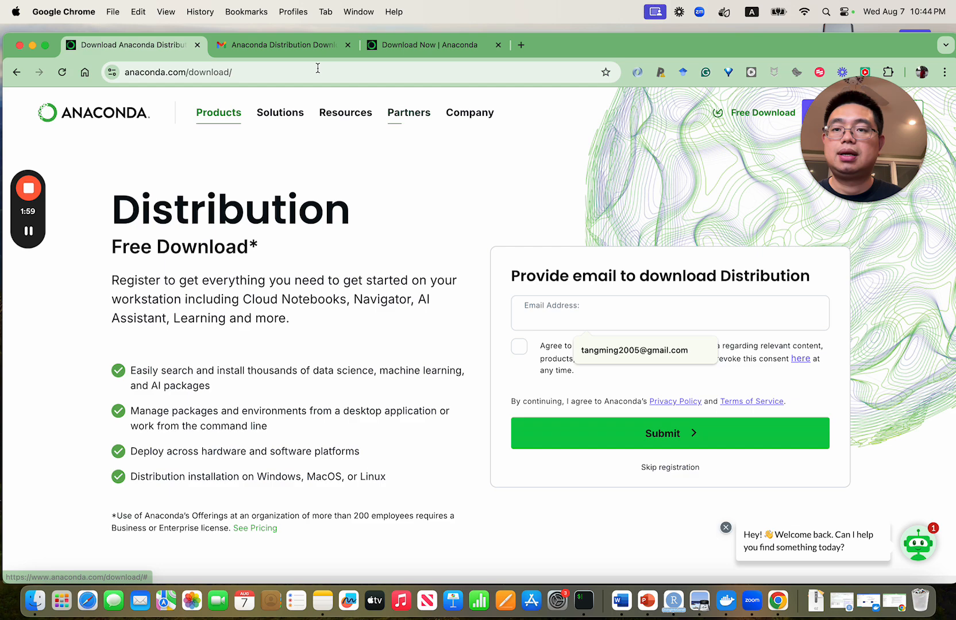
pyautogui.click(280, 44)
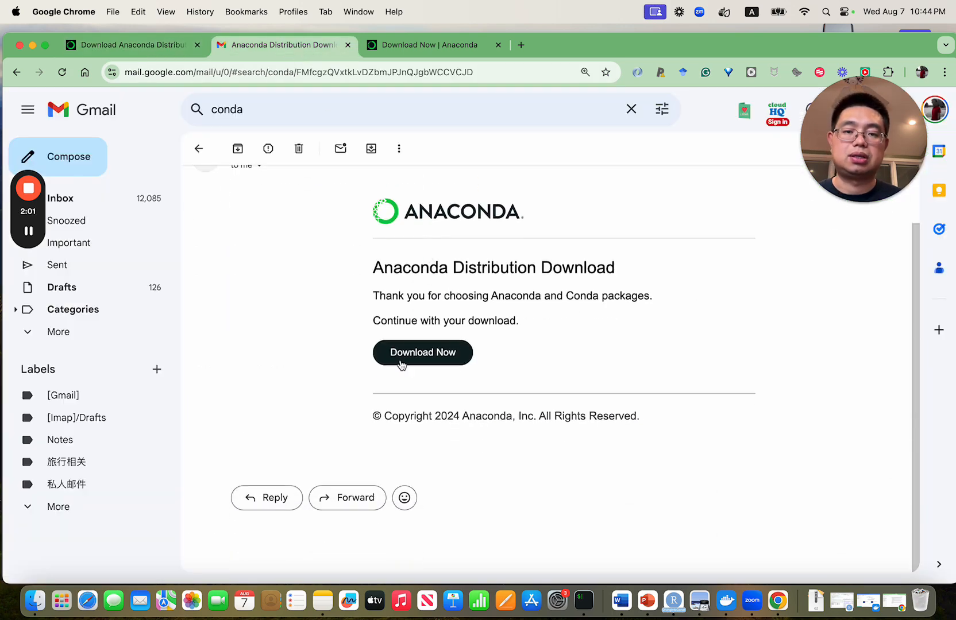
pyautogui.moveTo(421, 352)
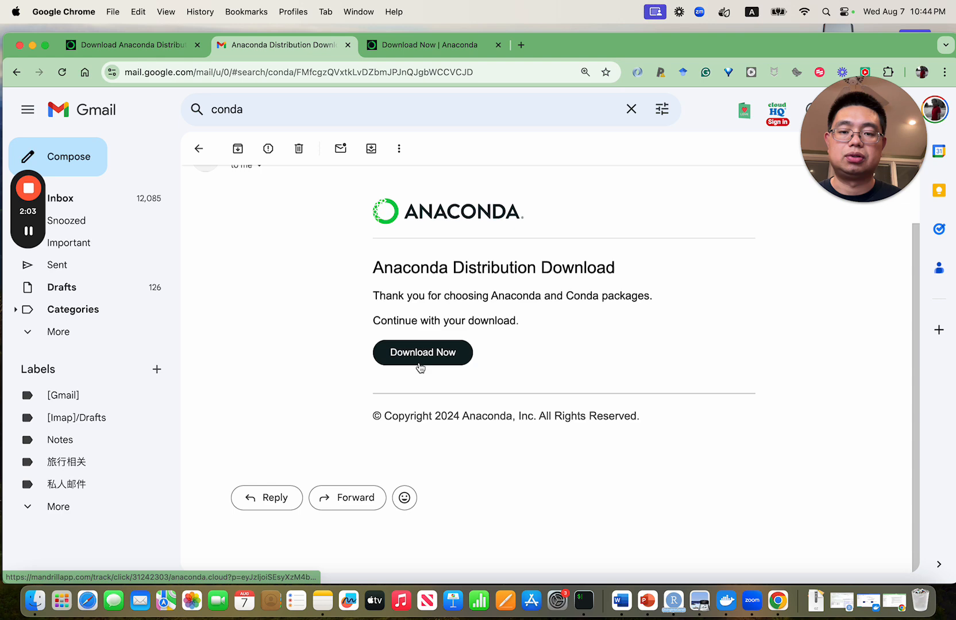
# Follow the email's Download Now link and scroll to the Mac Python 3.12 installers.
pyautogui.click(422, 352)
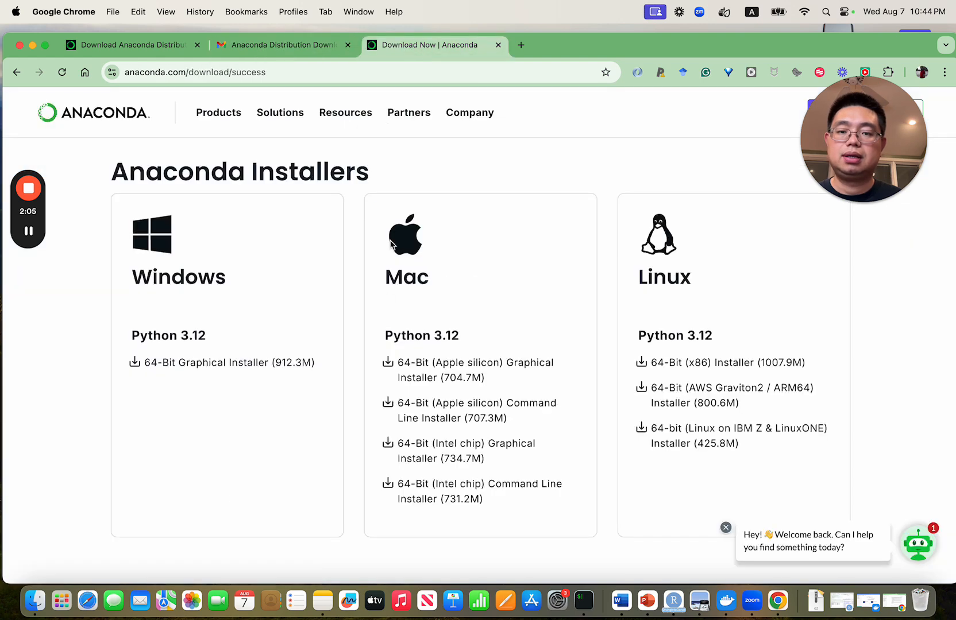
pyautogui.scroll(-3)
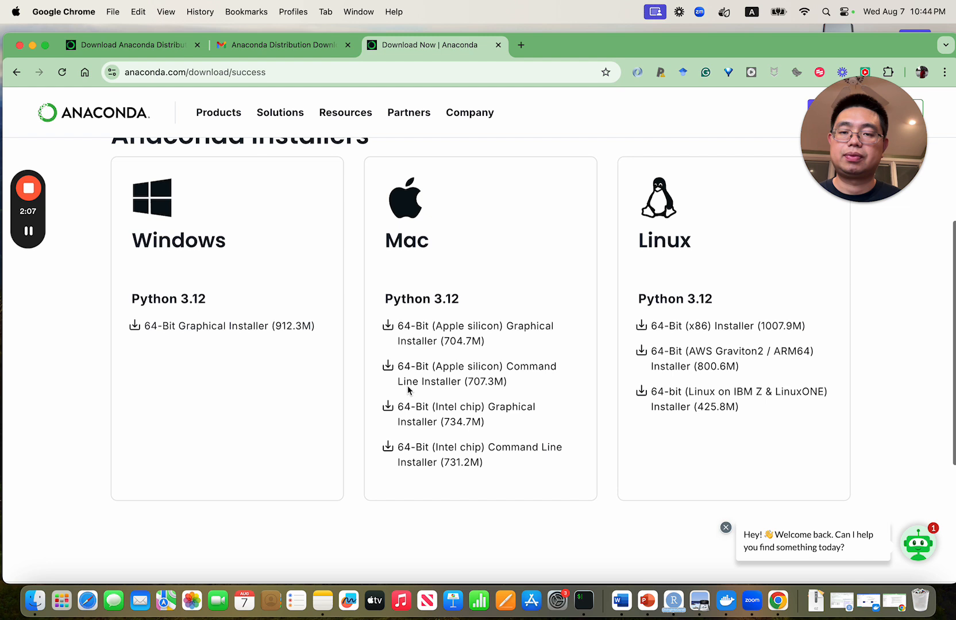
pyautogui.moveTo(437, 293)
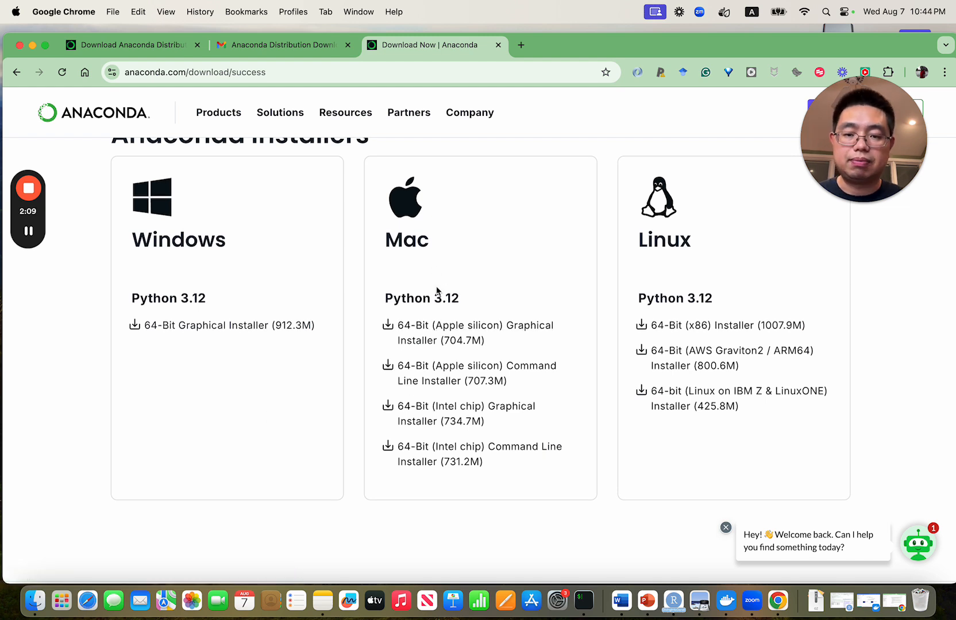
pyautogui.moveTo(475, 332)
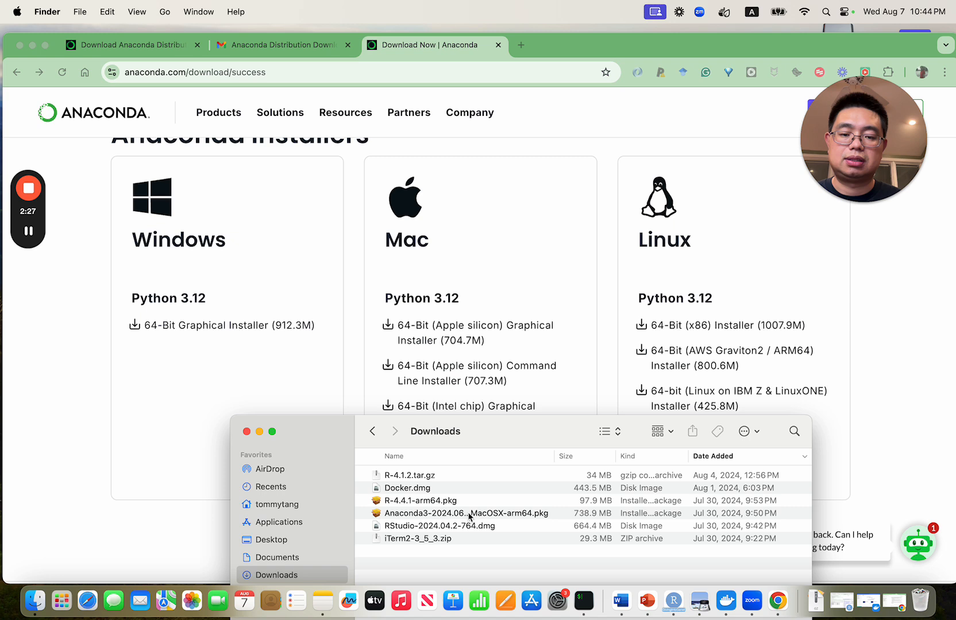
pyautogui.moveTo(481, 374)
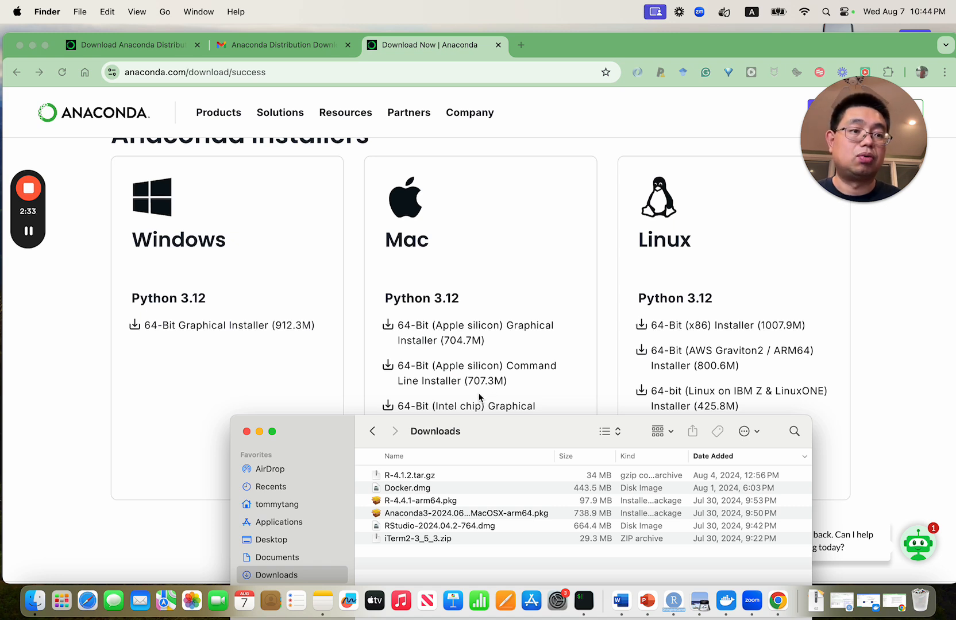
pyautogui.moveTo(306, 431)
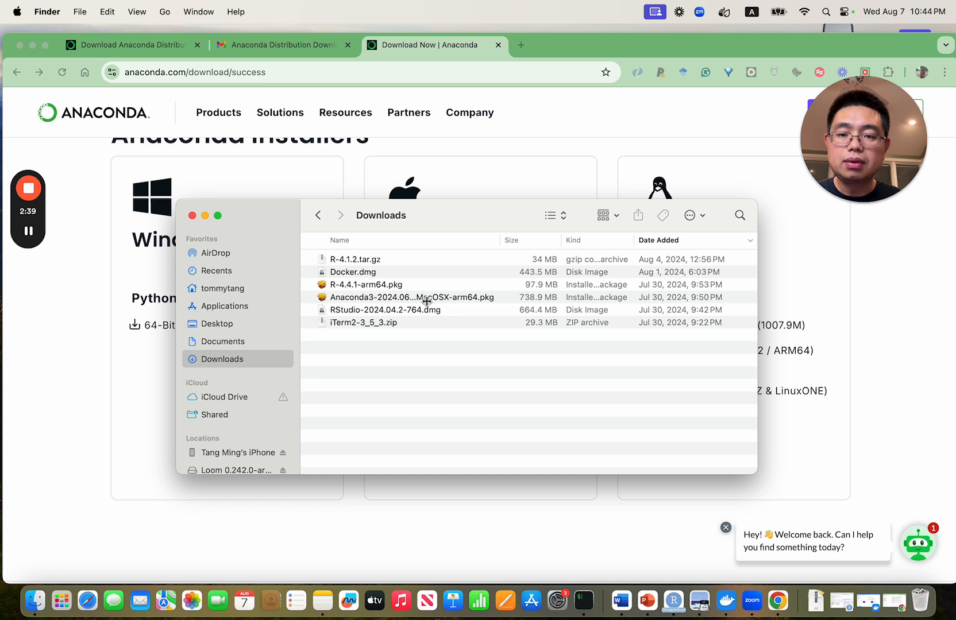
# Select and launch the Anaconda3 MacOSX arm64 .pkg in the Downloads folder.
pyautogui.click(412, 297)
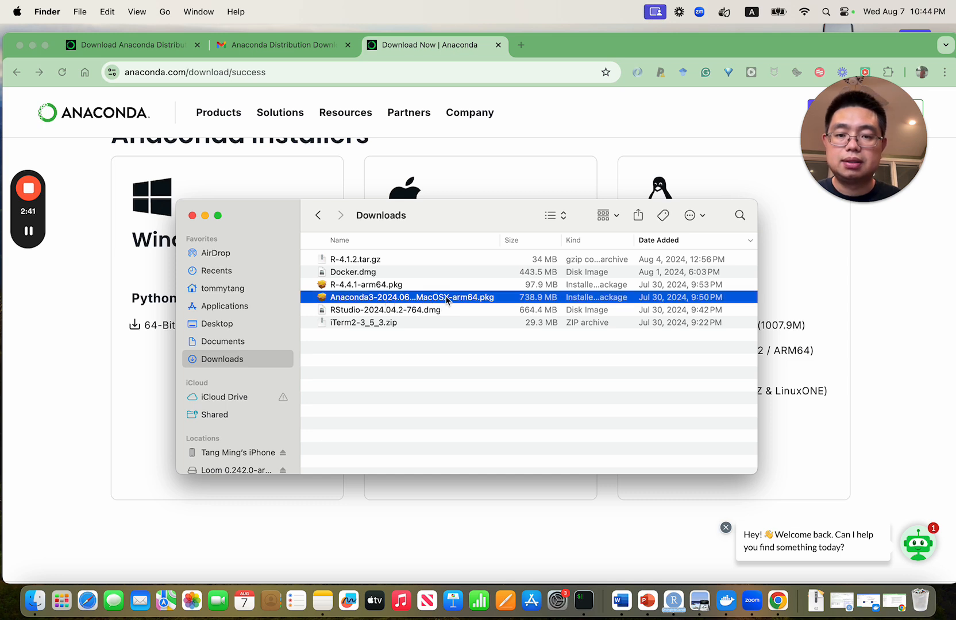
pyautogui.click(364, 322)
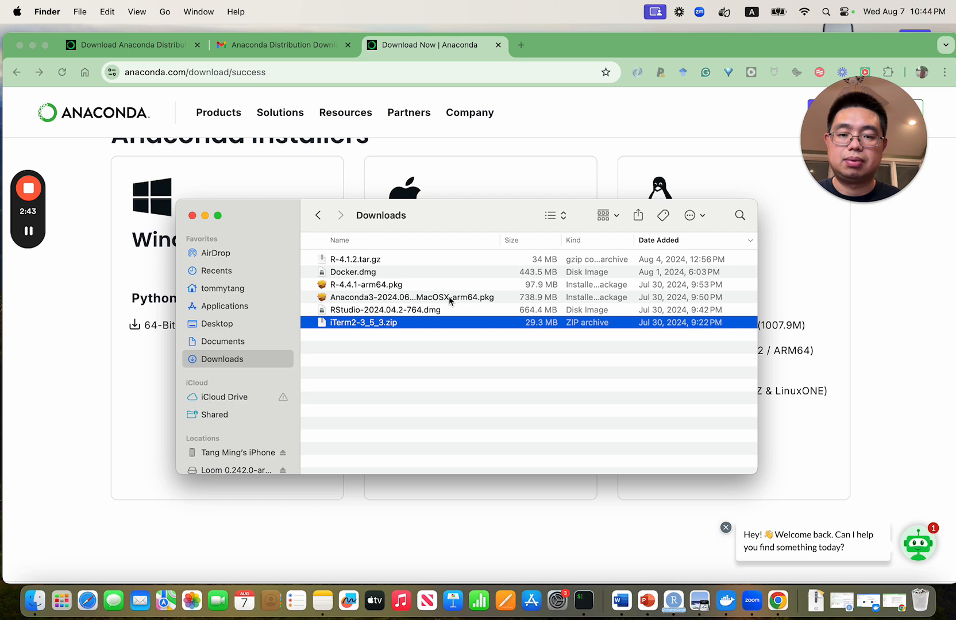
# Launch the Anaconda3 installer package and allow its pre-install compatibility check.
pyautogui.doubleClick(411, 298)
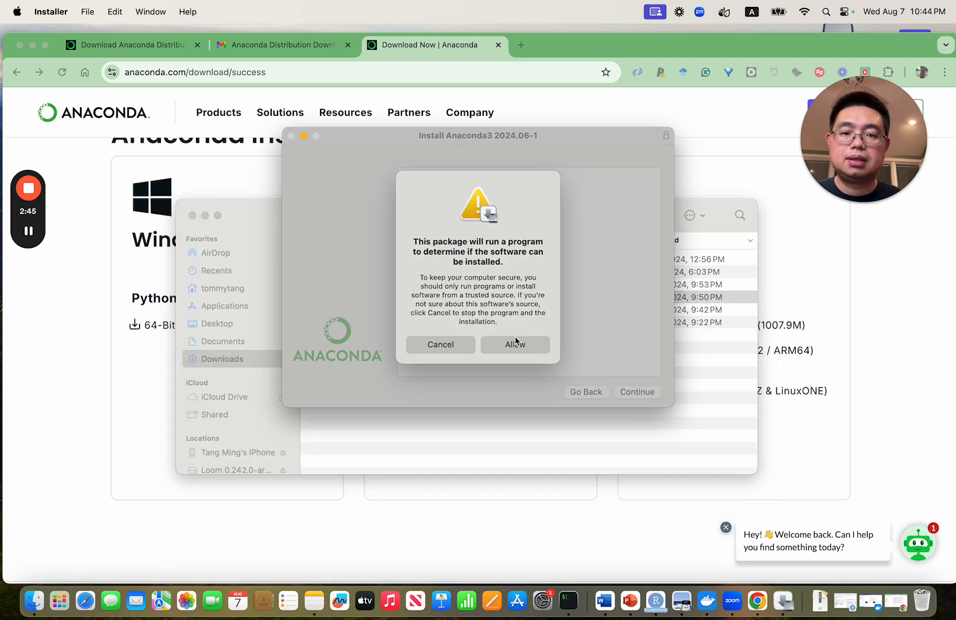
pyautogui.click(514, 344)
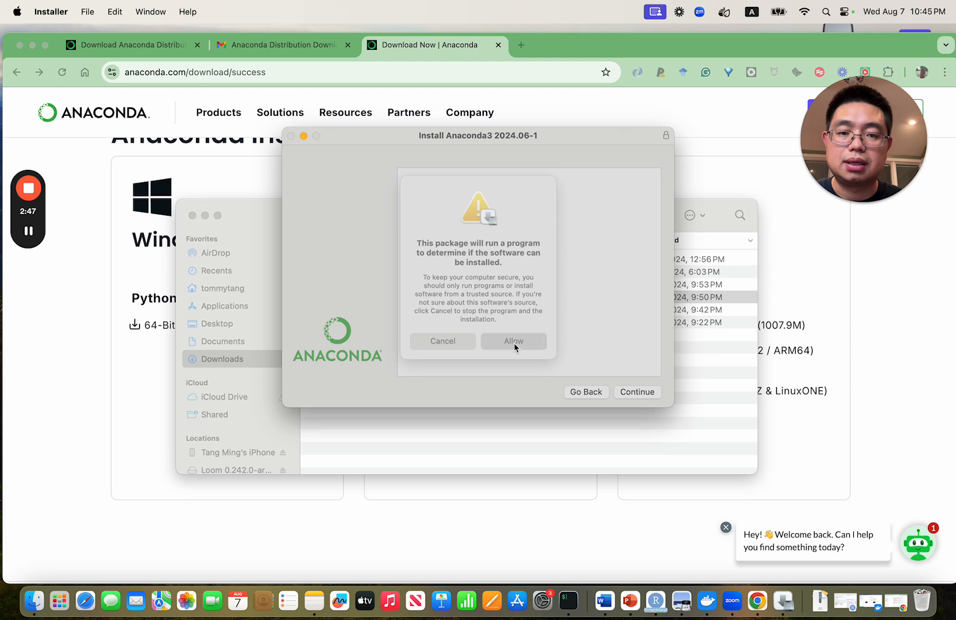
pyautogui.click(514, 341)
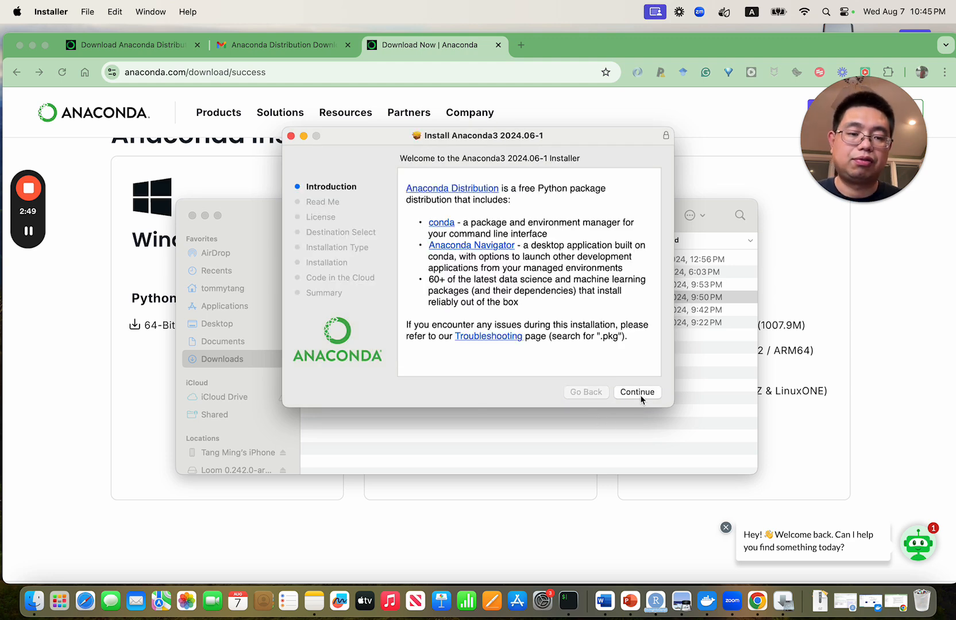
# Pass Introduction and Read Me, agree to the licence, allow volume access, and install for all users.
pyautogui.click(637, 391)
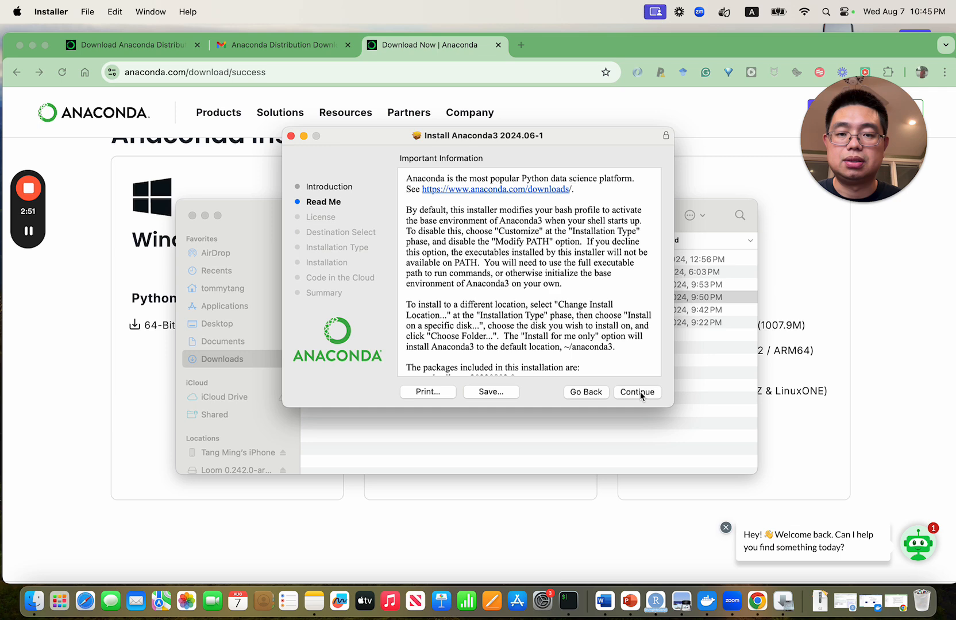
pyautogui.click(637, 392)
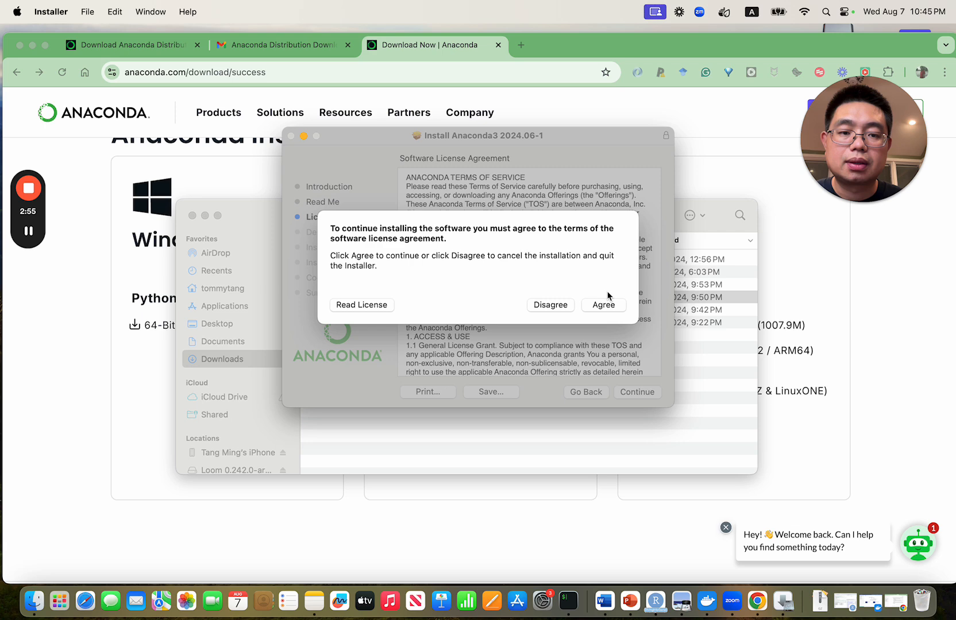
pyautogui.click(603, 304)
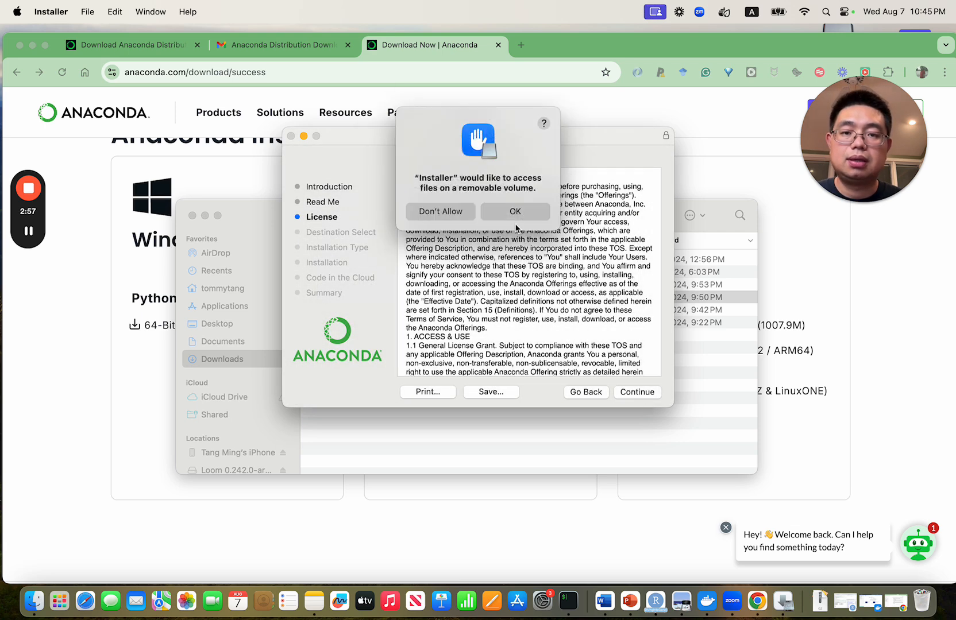
pyautogui.click(515, 212)
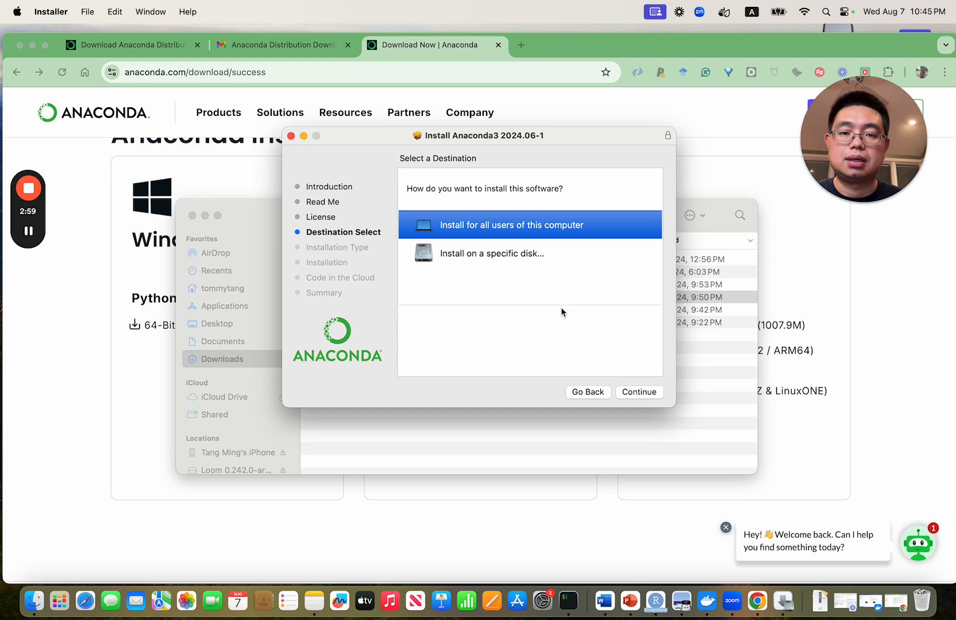
pyautogui.click(511, 225)
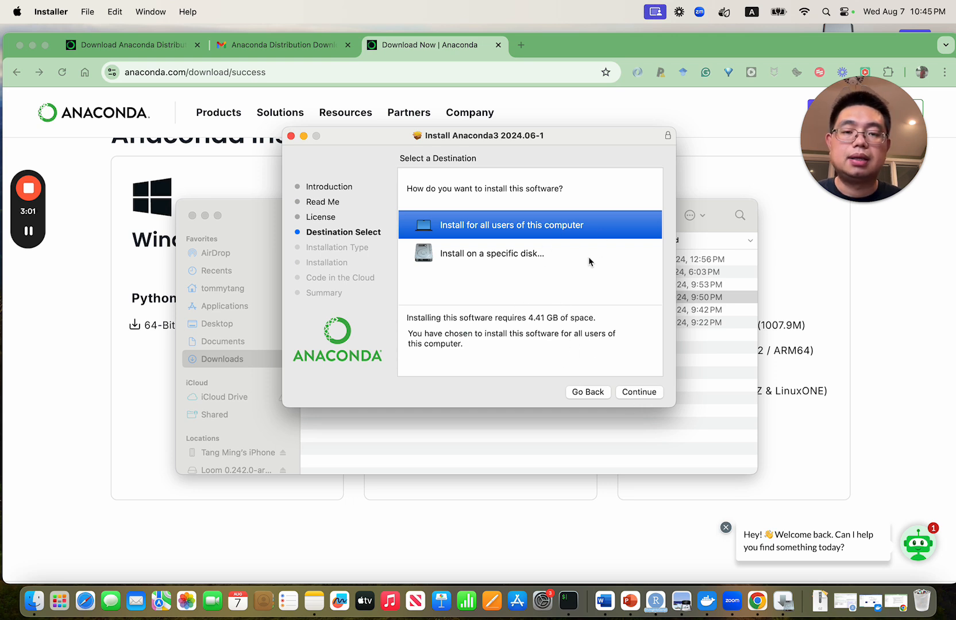
pyautogui.moveTo(500, 247)
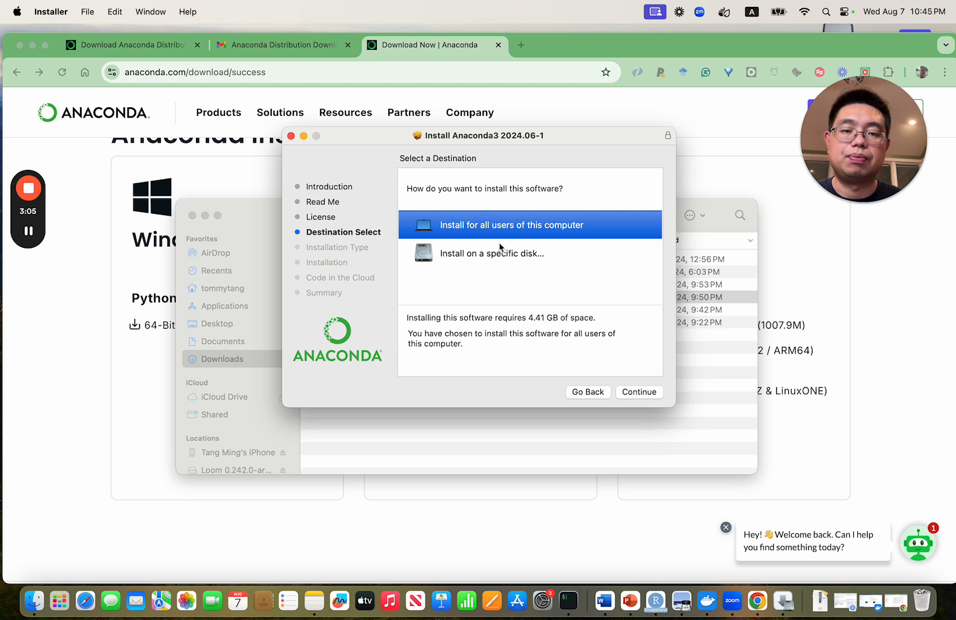
pyautogui.moveTo(498, 264)
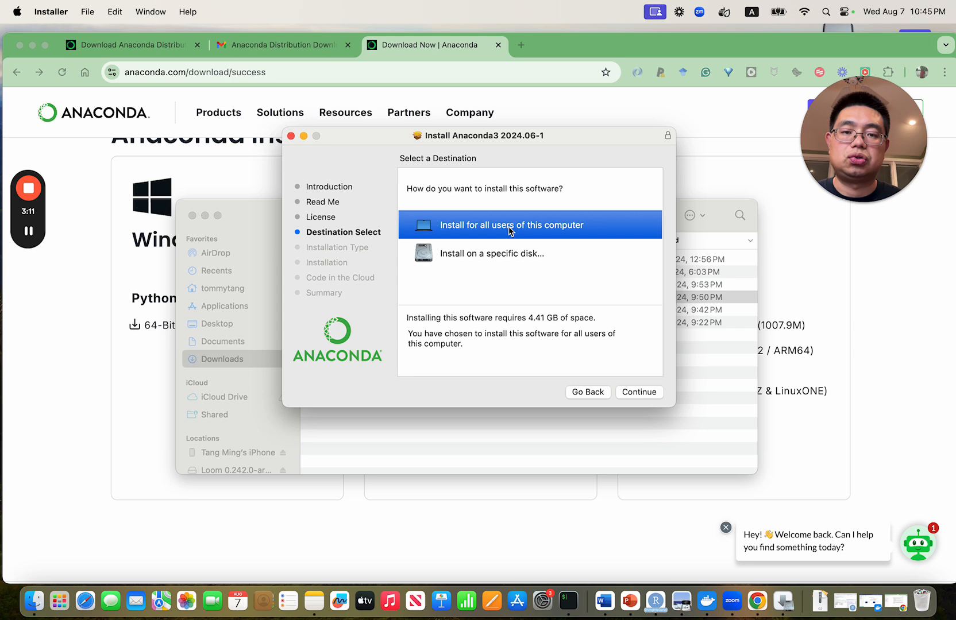
pyautogui.moveTo(629, 391)
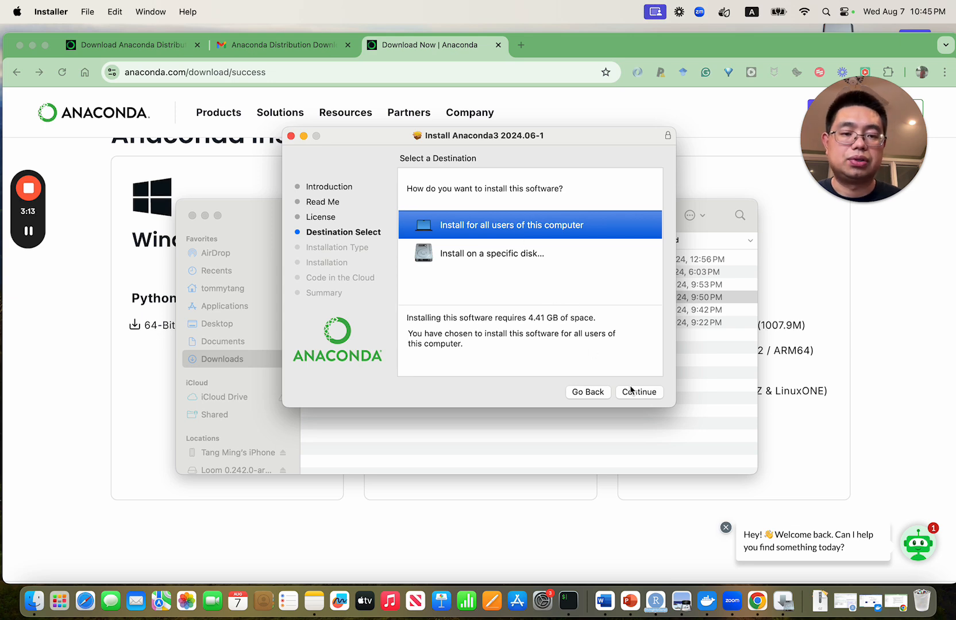
# Confirm the destination to reach the Standard Install on Macintosh HD (4.41 GB).
pyautogui.click(638, 392)
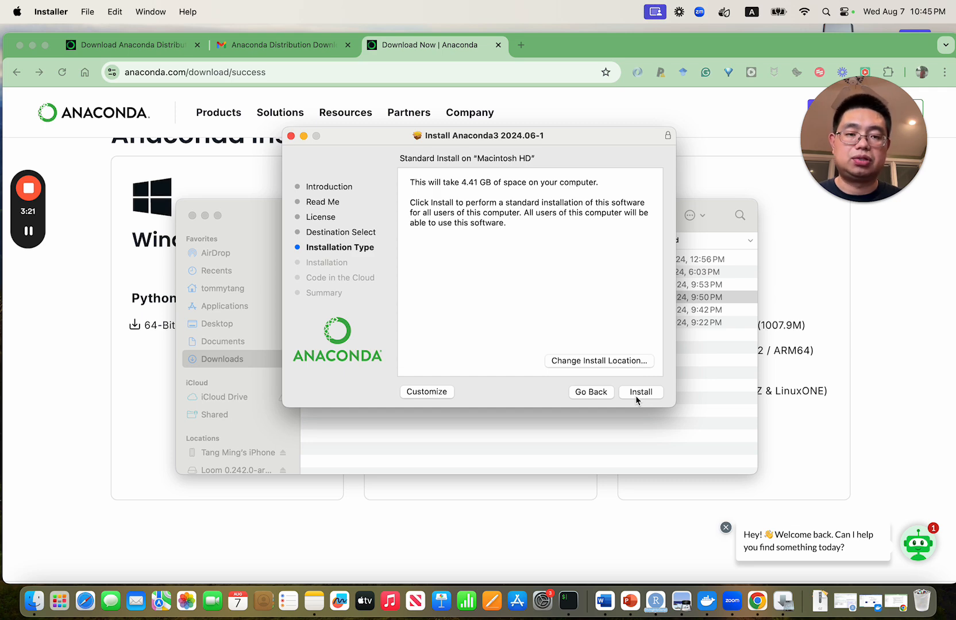
pyautogui.moveTo(569, 600)
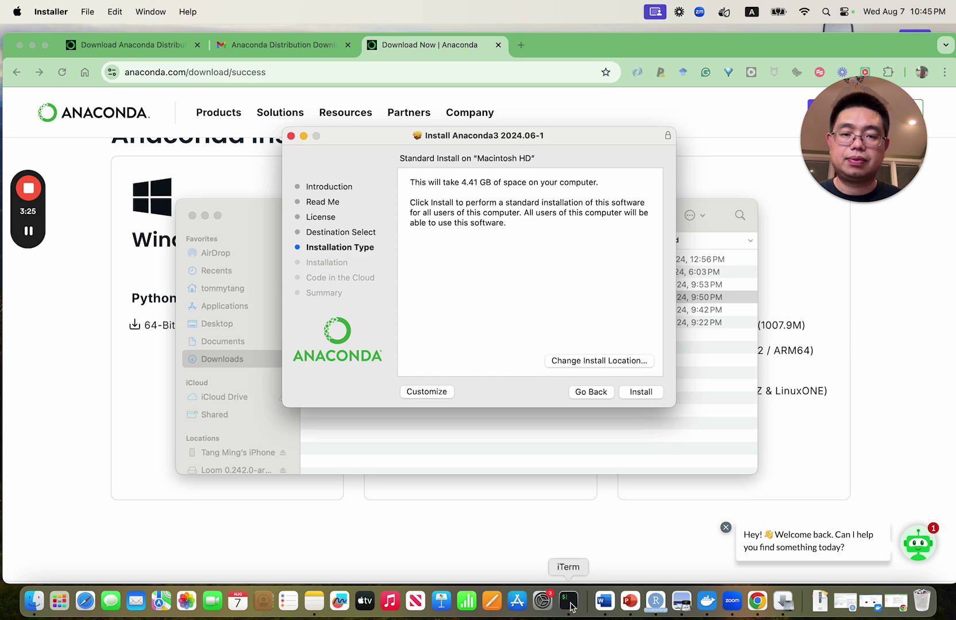
# In iTerm2, list Downloads and run whereis conda, showing /opt/anaconda3/bin/conda.
pyautogui.click(567, 602)
pyautogui.write('ls')
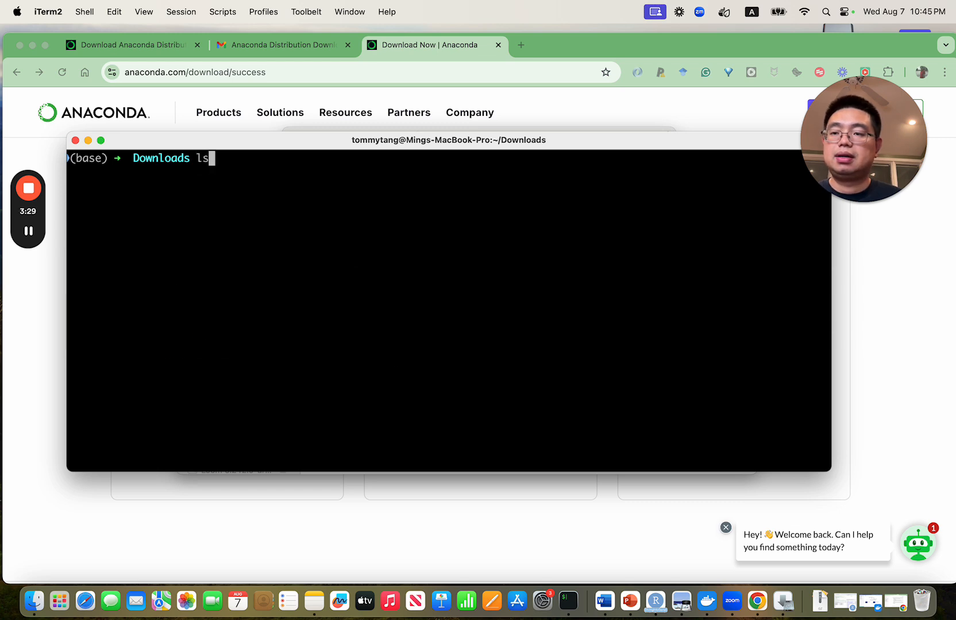
pyautogui.press('Return')
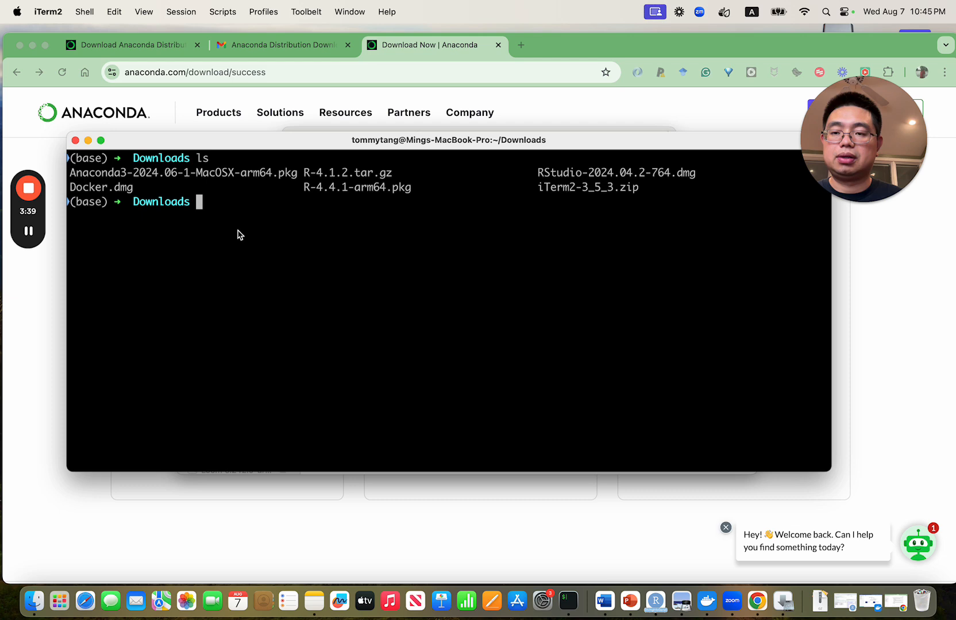
pyautogui.write('whereis')
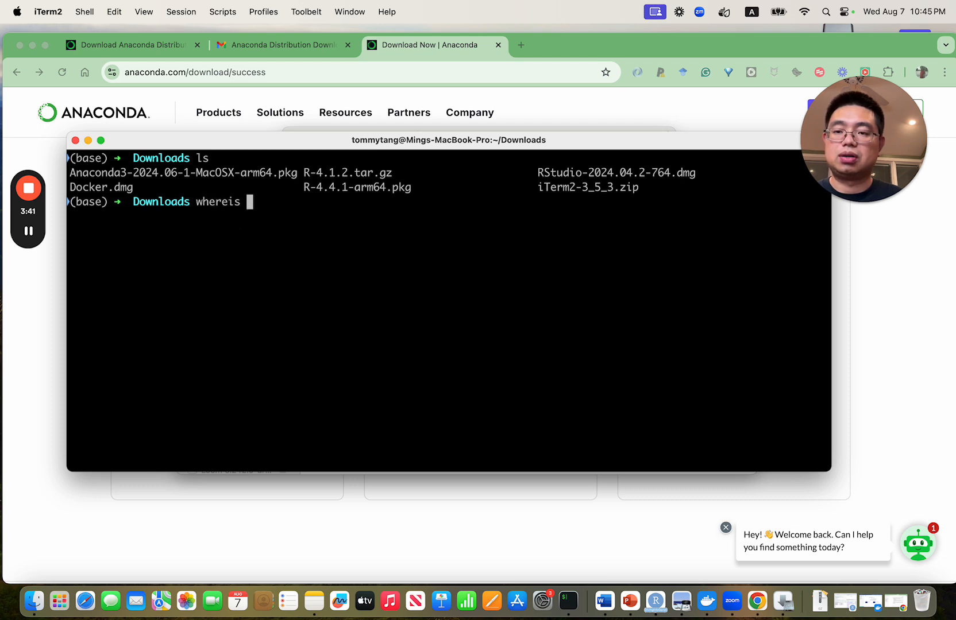
pyautogui.press('Return')
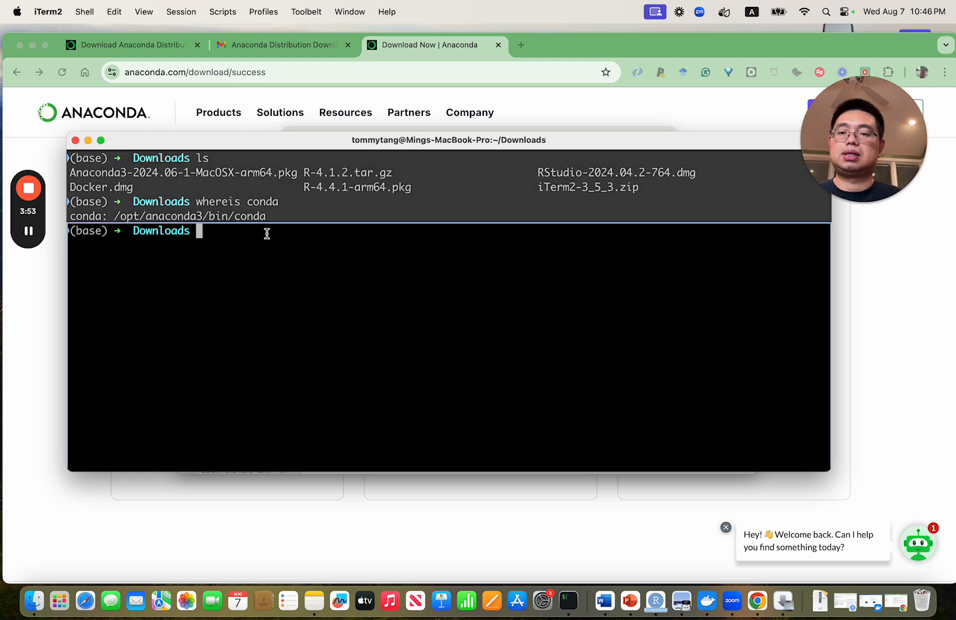
# Change to /opt, listing R, anaconda3 and homebrew, and check the user with whoami.
pyautogui.write('cd /')
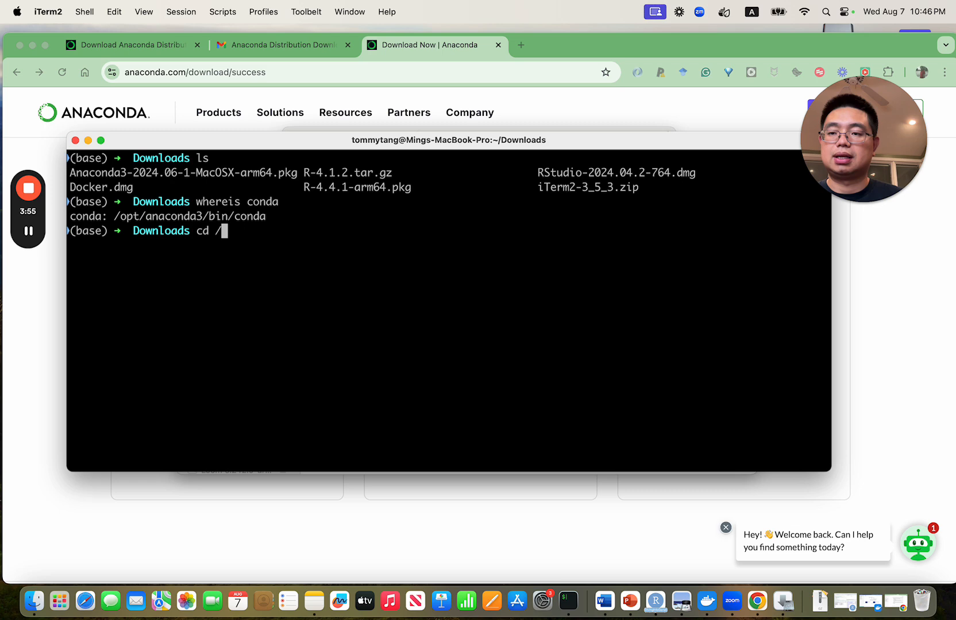
pyautogui.write('opt/')
pyautogui.write('ls')
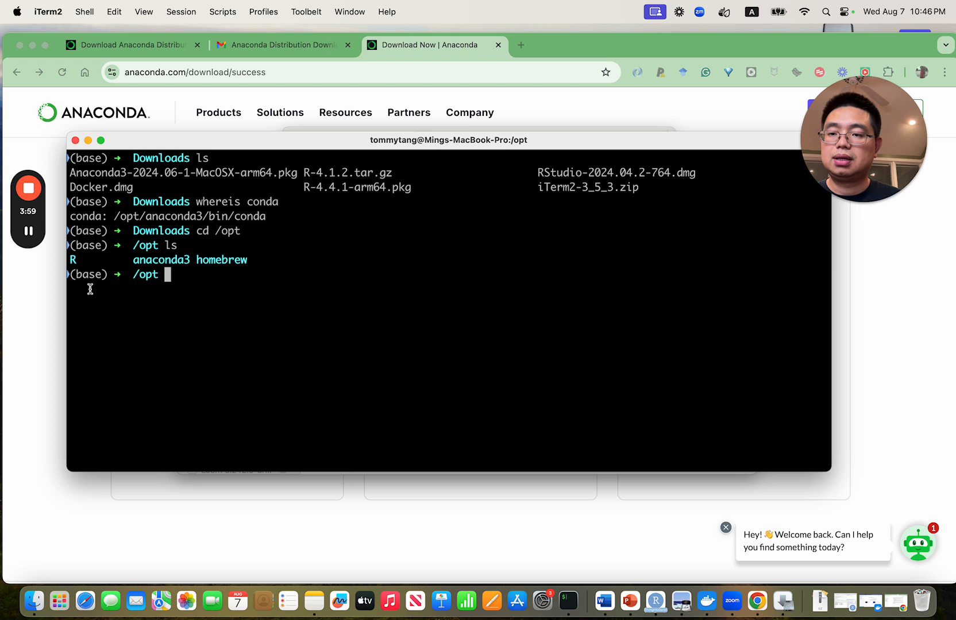
pyautogui.moveTo(205, 284)
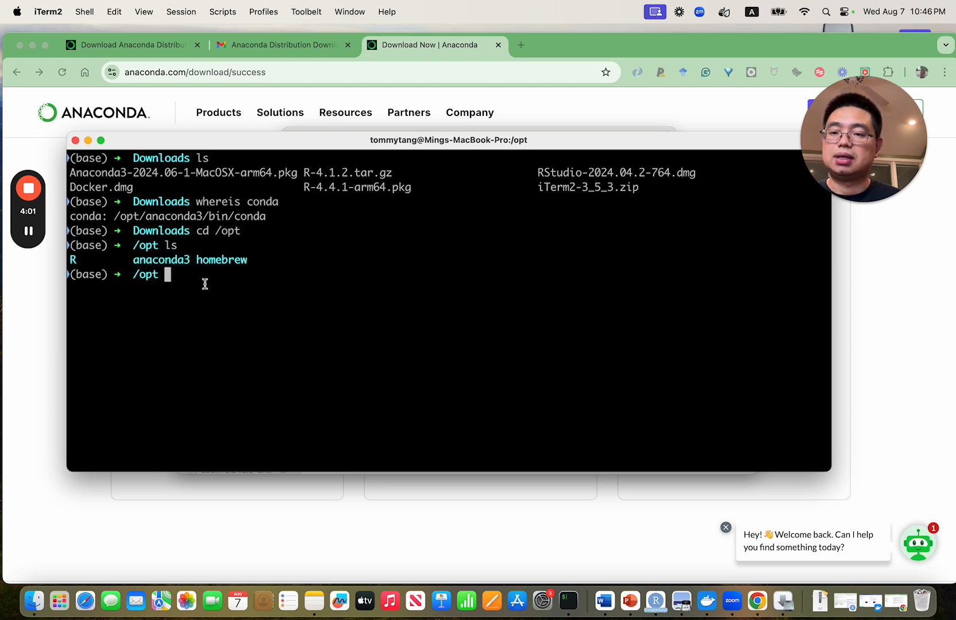
pyautogui.write('cd')
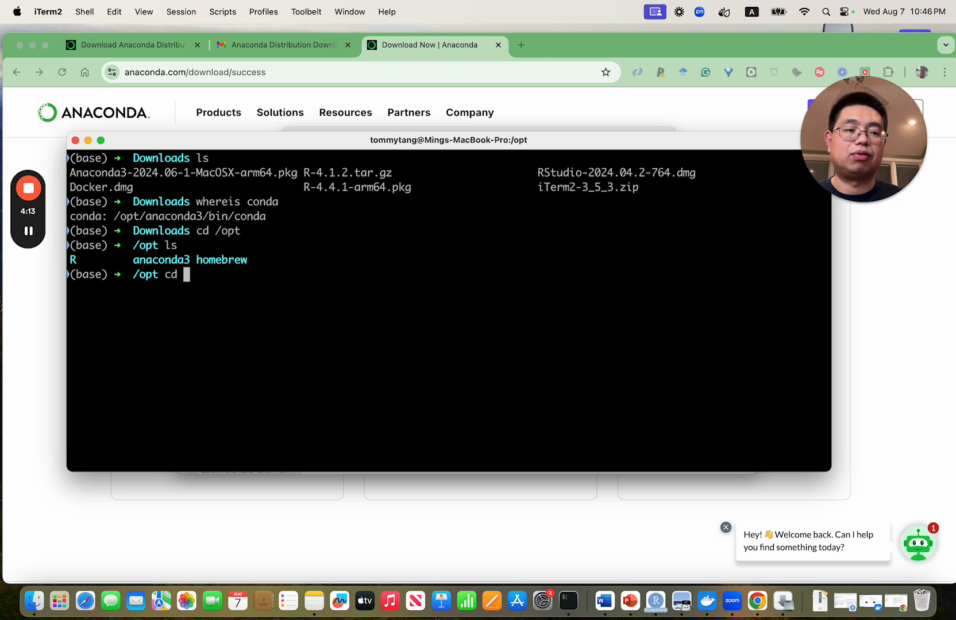
pyautogui.press('backspace')
pyautogui.write('whoami')
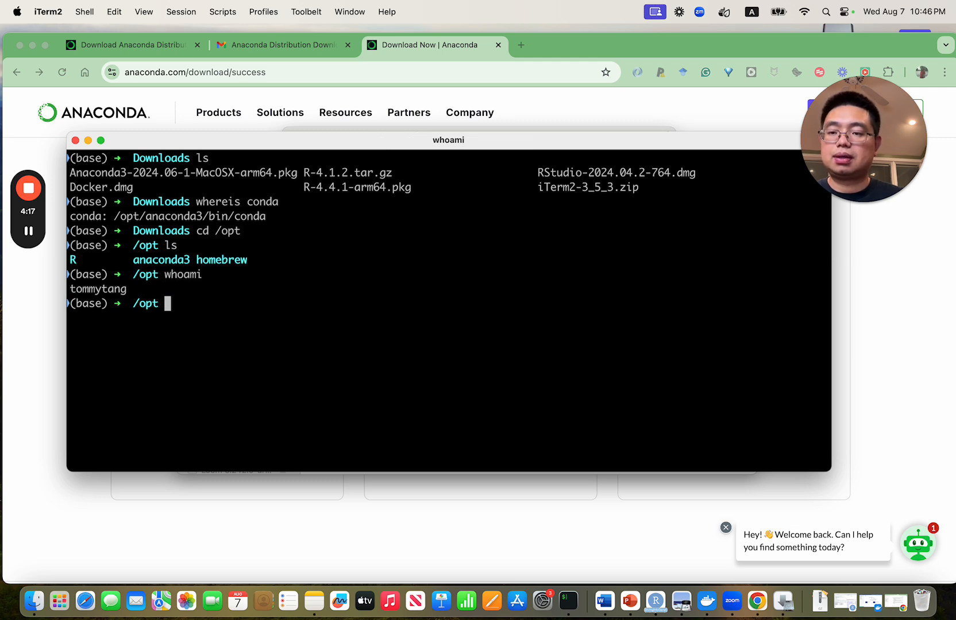
# Go to the home directory, list its folders, and return to /opt.
pyautogui.write('cd')
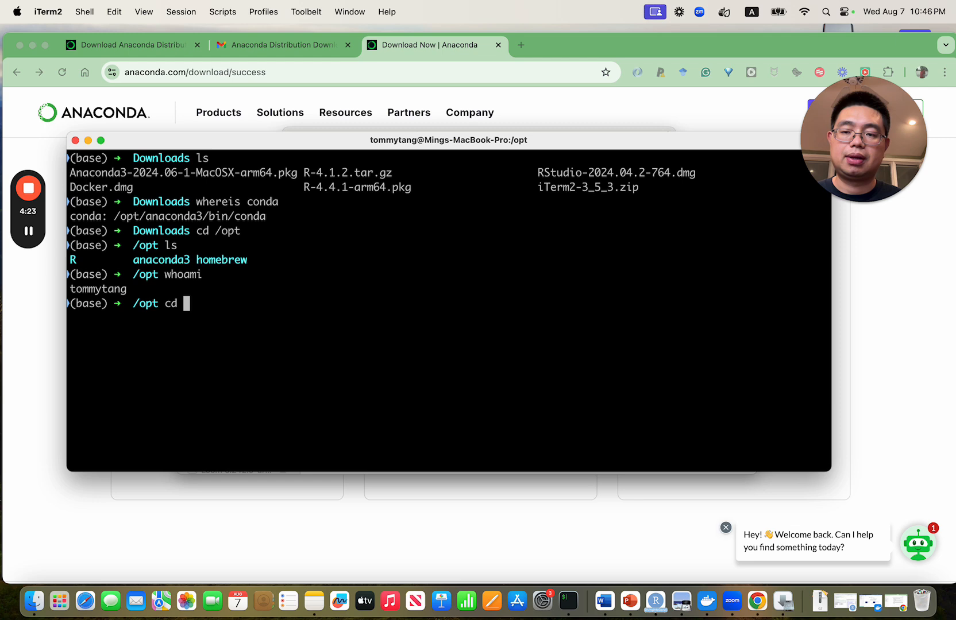
pyautogui.press('Return')
pyautogui.write('ls')
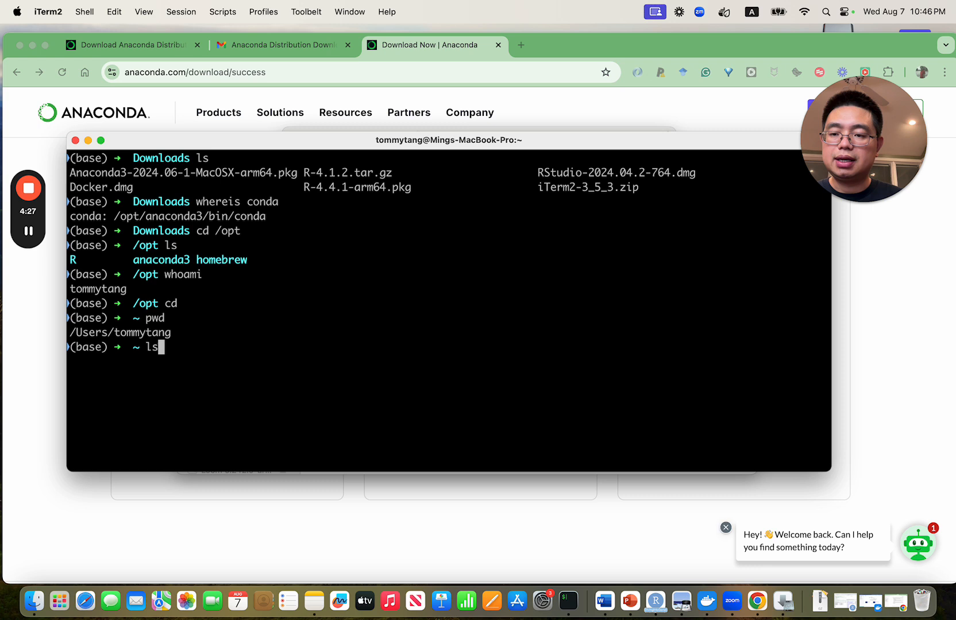
pyautogui.press('Return')
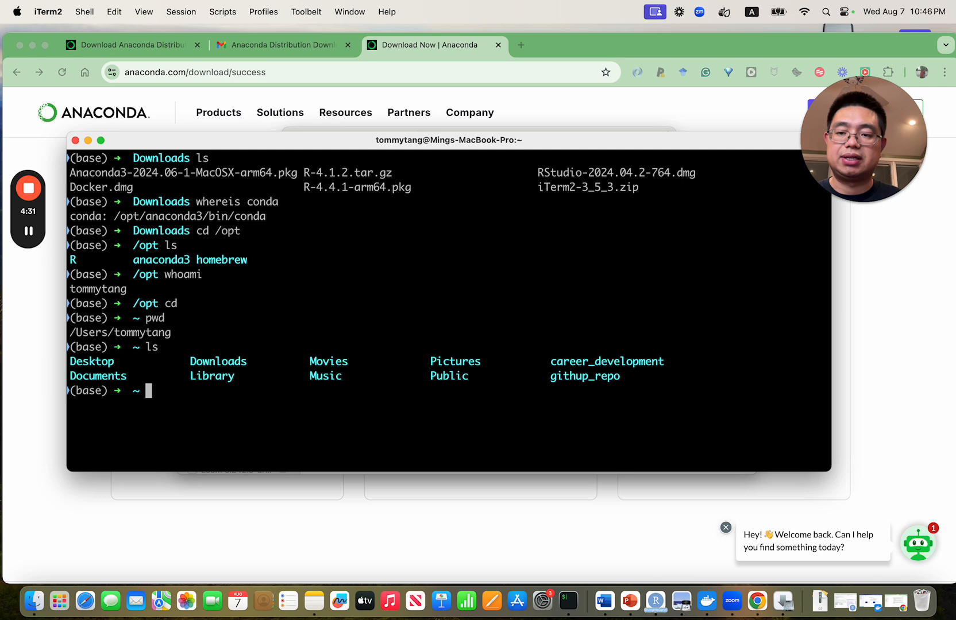
pyautogui.moveTo(217, 404)
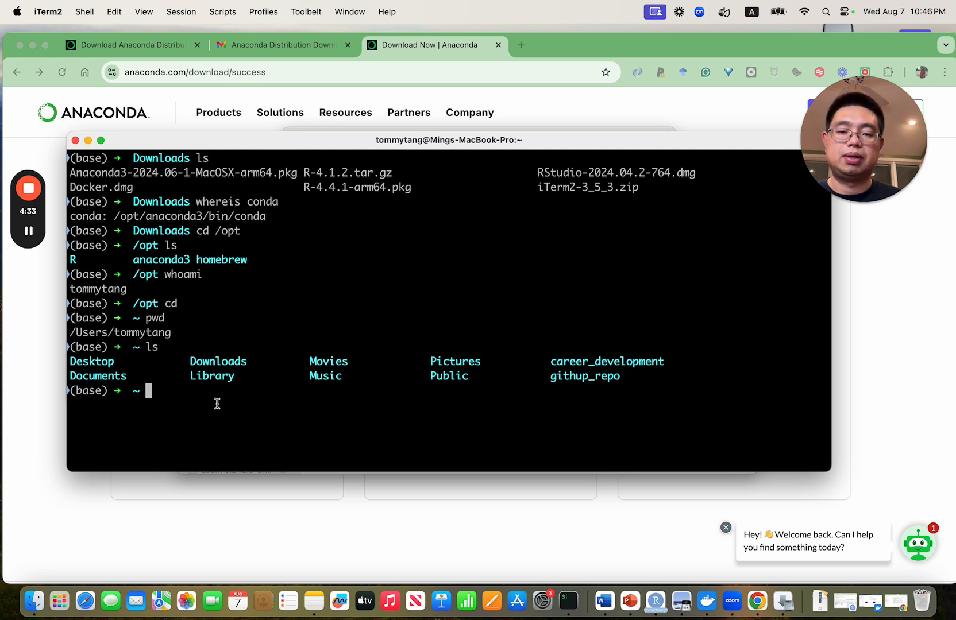
pyautogui.moveTo(270, 388)
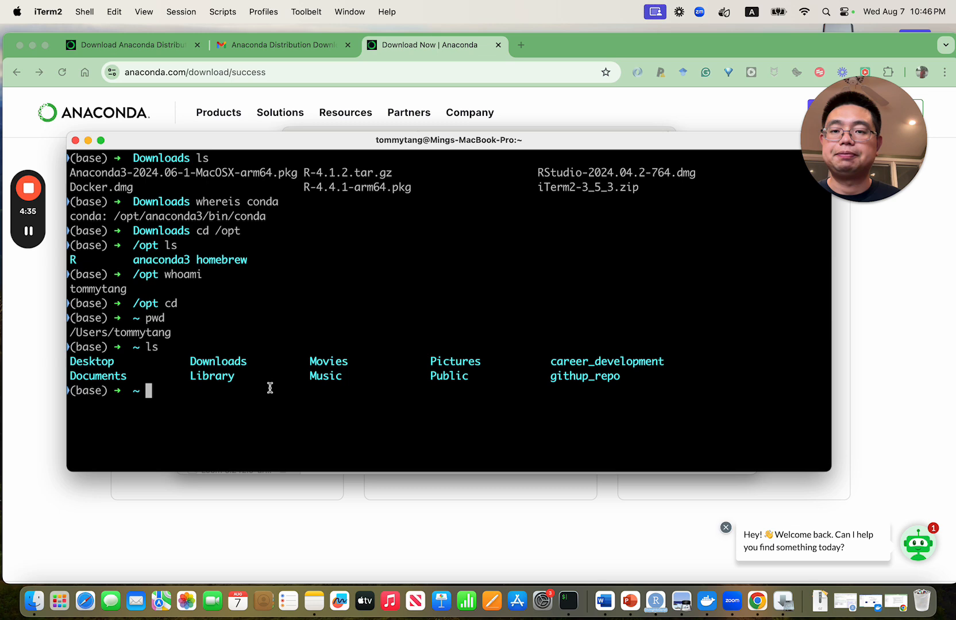
pyautogui.moveTo(228, 270)
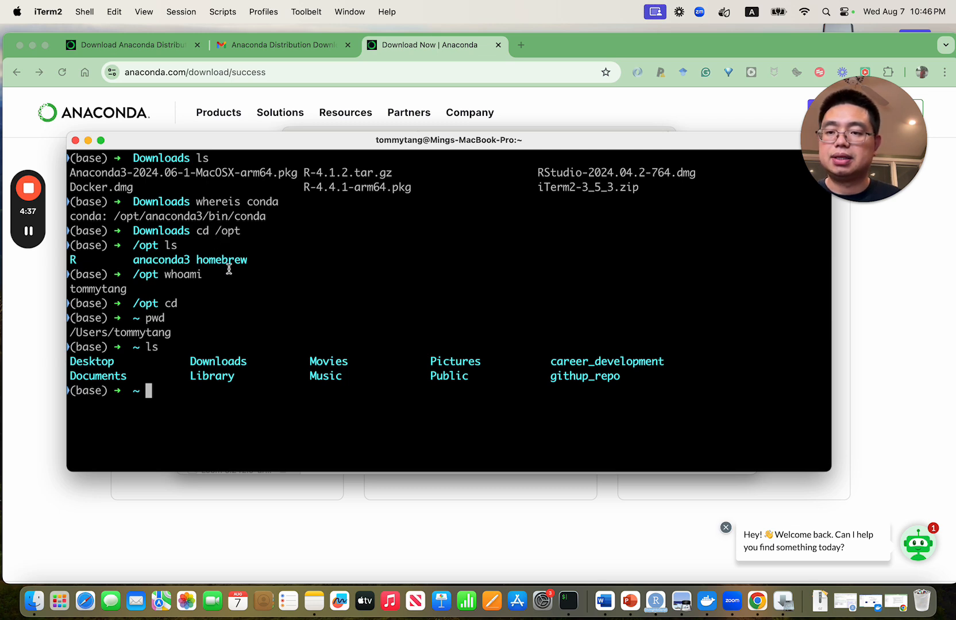
pyautogui.write('cd /opt')
pyautogui.write('ls')
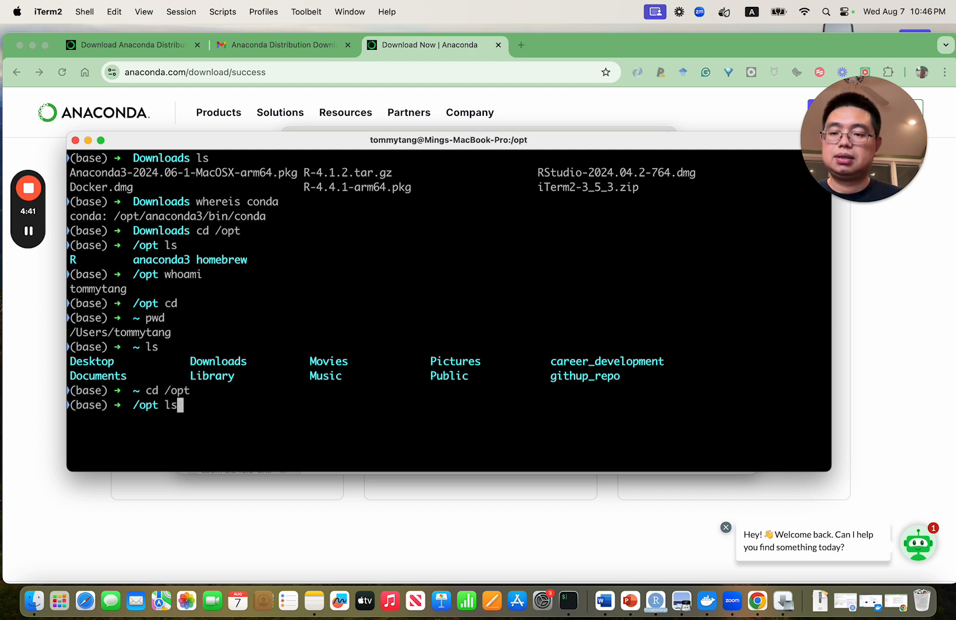
# List /opt and the anaconda3 folder contents, then type whereis conda.
pyautogui.press('Return')
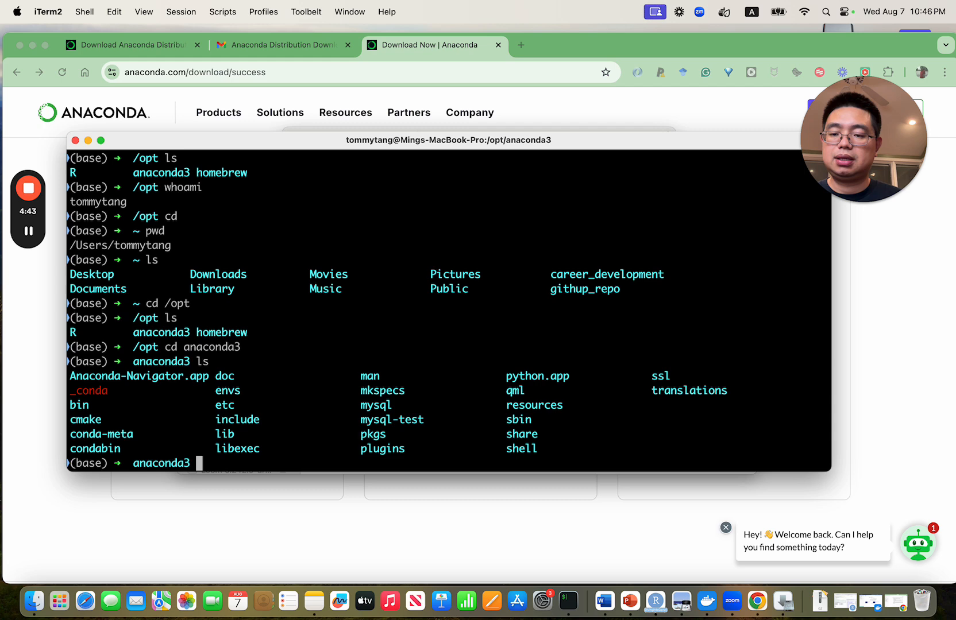
pyautogui.moveTo(178, 387)
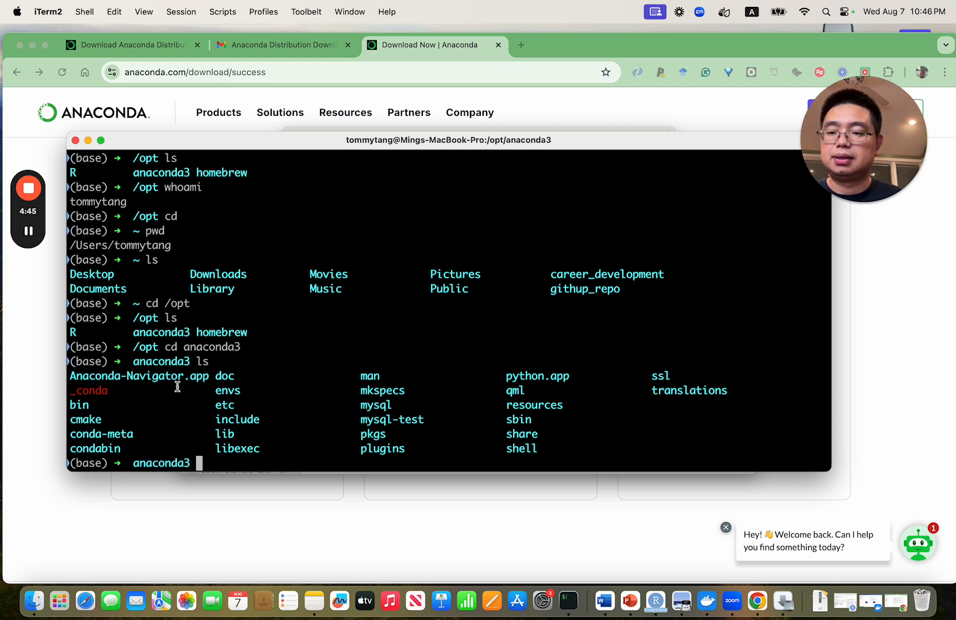
pyautogui.moveTo(229, 433)
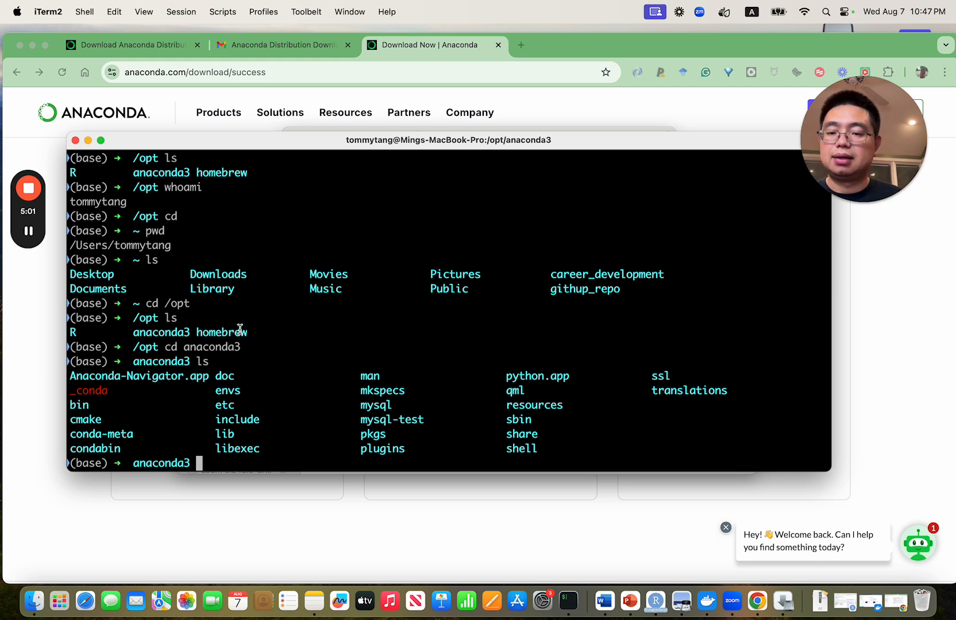
pyautogui.write('whereisconda')
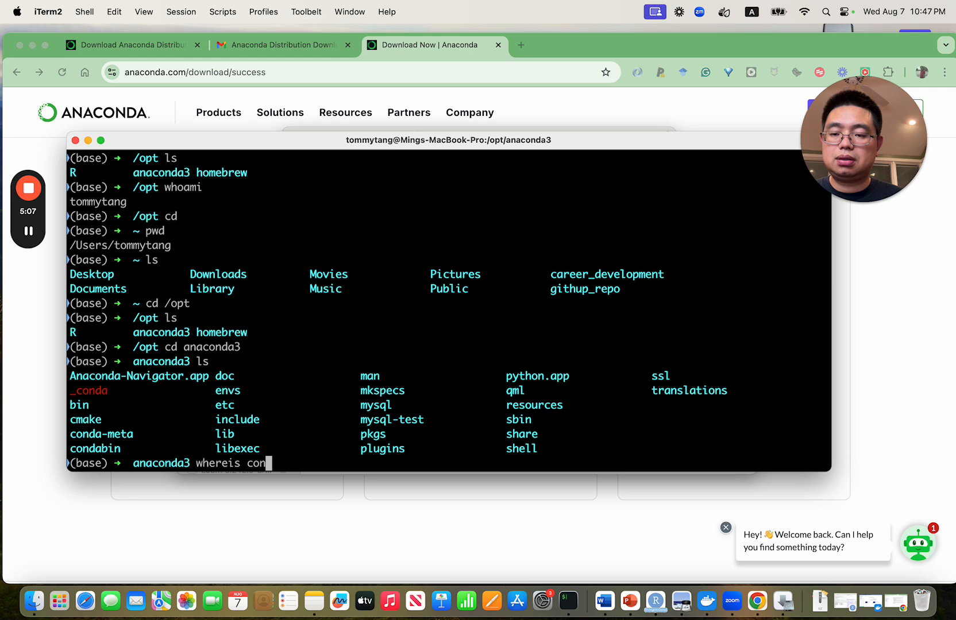
# Run whereis conda to reveal the executable at /opt/anaconda3/bin/conda.
pyautogui.press('Return')
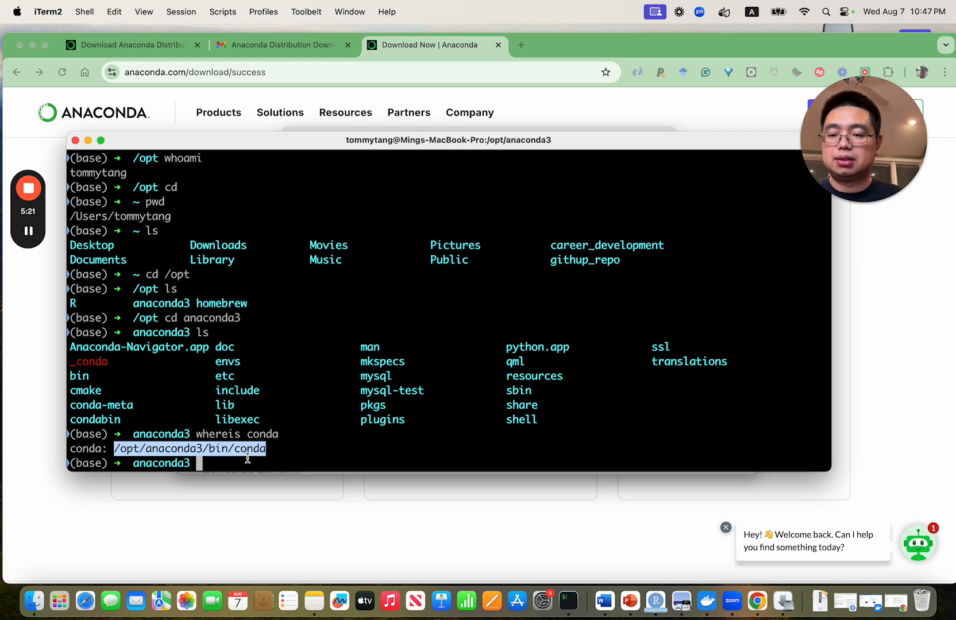
pyautogui.write('con')
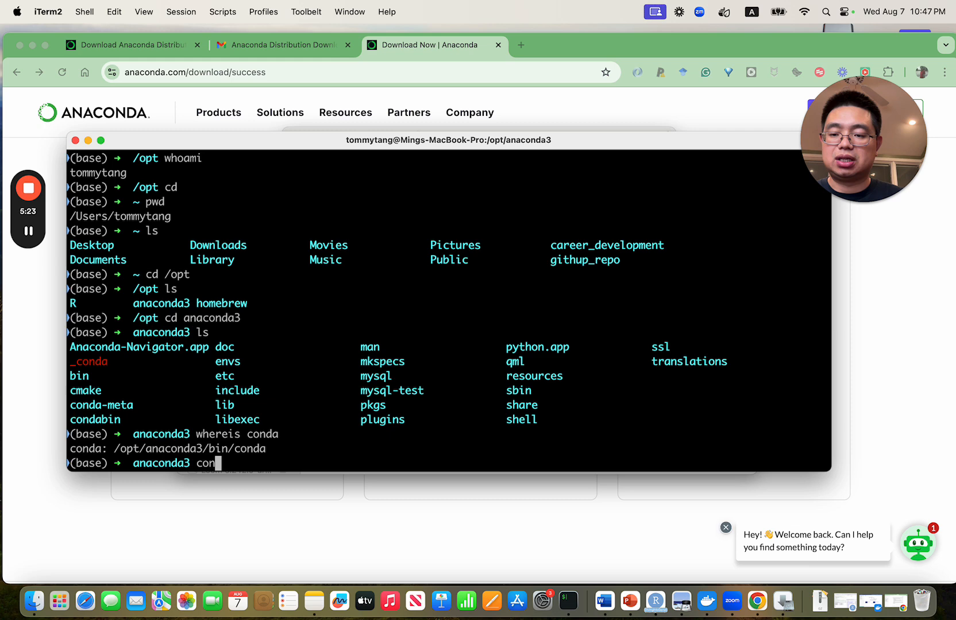
pyautogui.write('da')
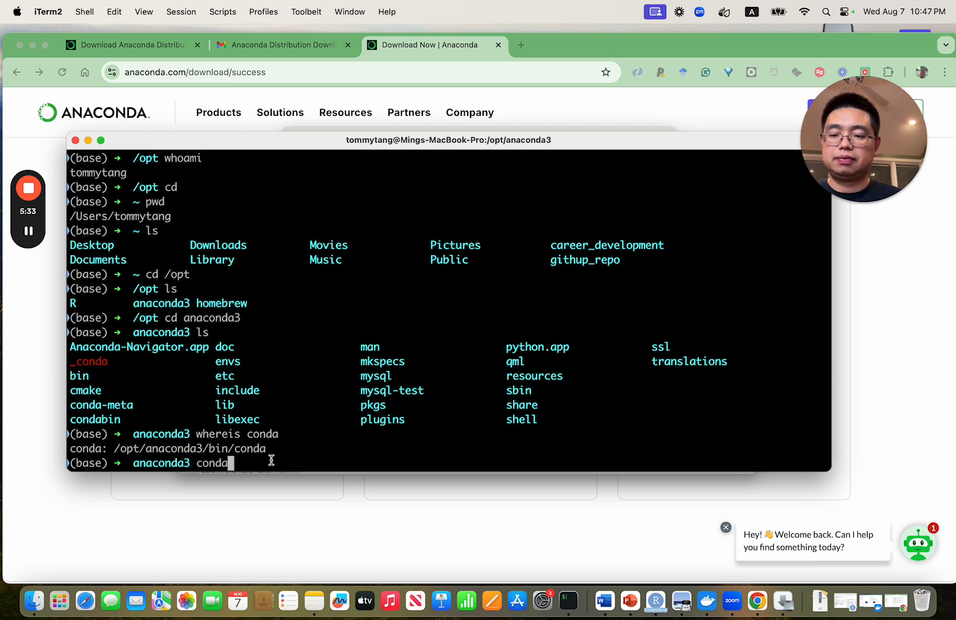
# Run conda to display its command help, adding blank prompt lines below.
pyautogui.press('Return')
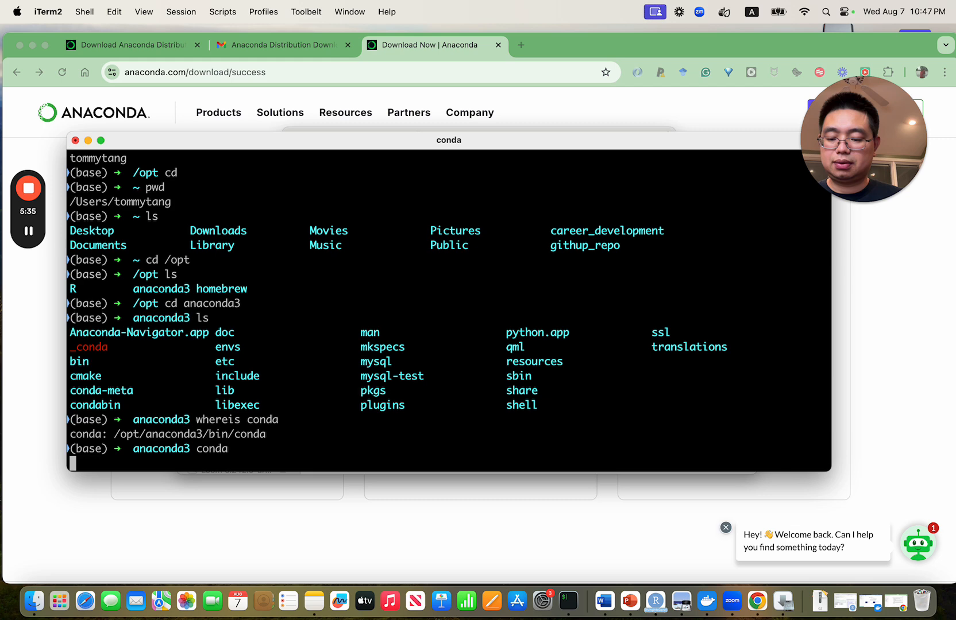
pyautogui.press('Return')
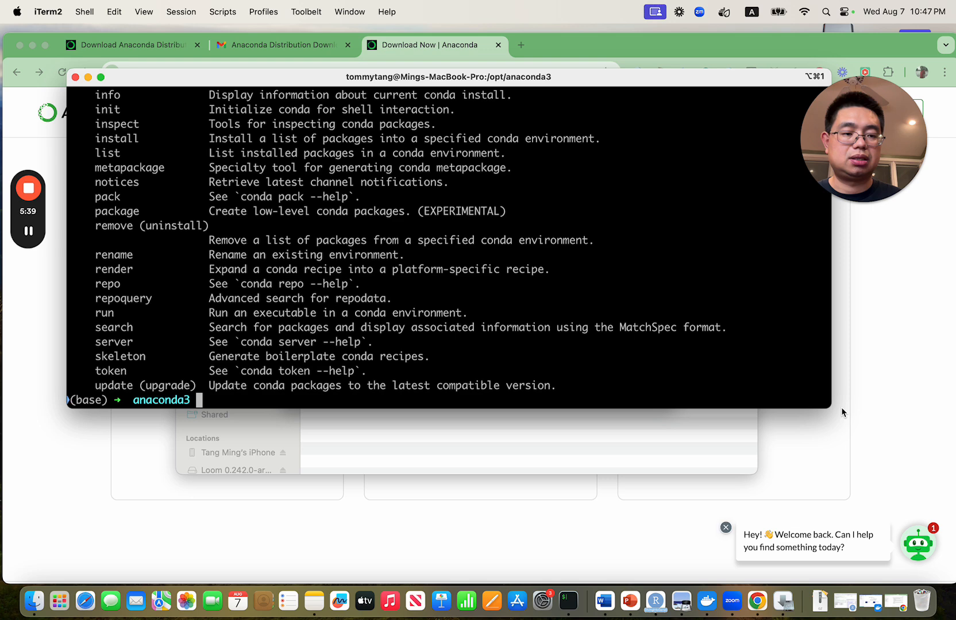
pyautogui.press('Return')
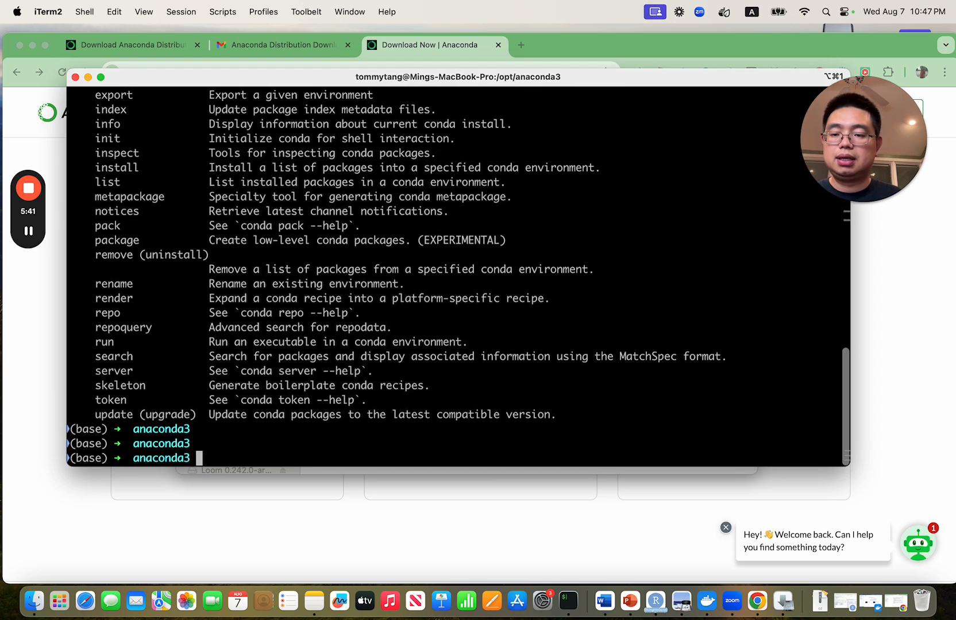
# Print $PATH and highlight its leading /opt/anaconda3/bin entry.
pyautogui.write('echo $')
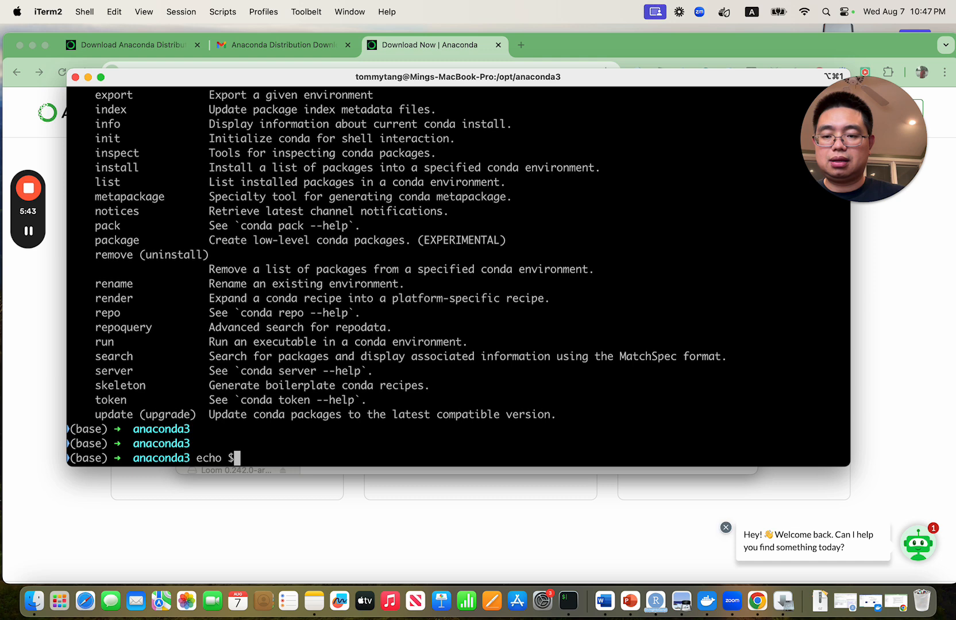
pyautogui.write('PATH')
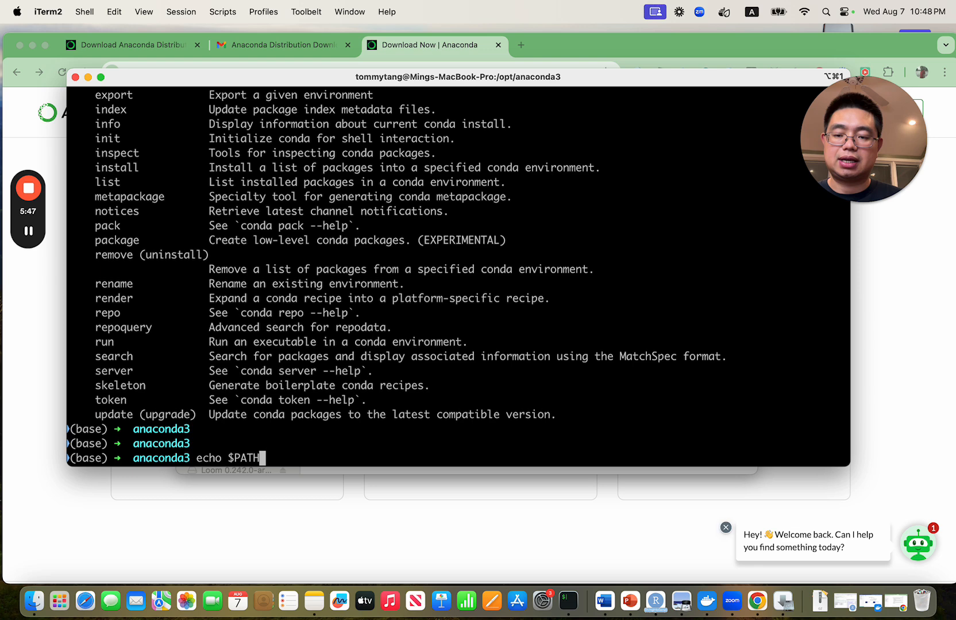
pyautogui.press('Return')
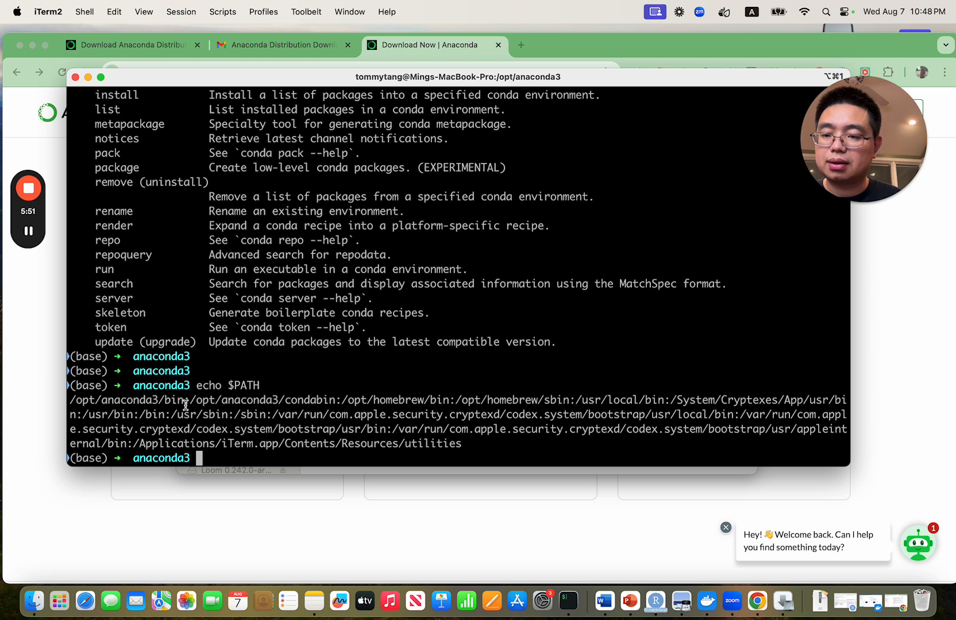
pyautogui.doubleClick(126, 400)
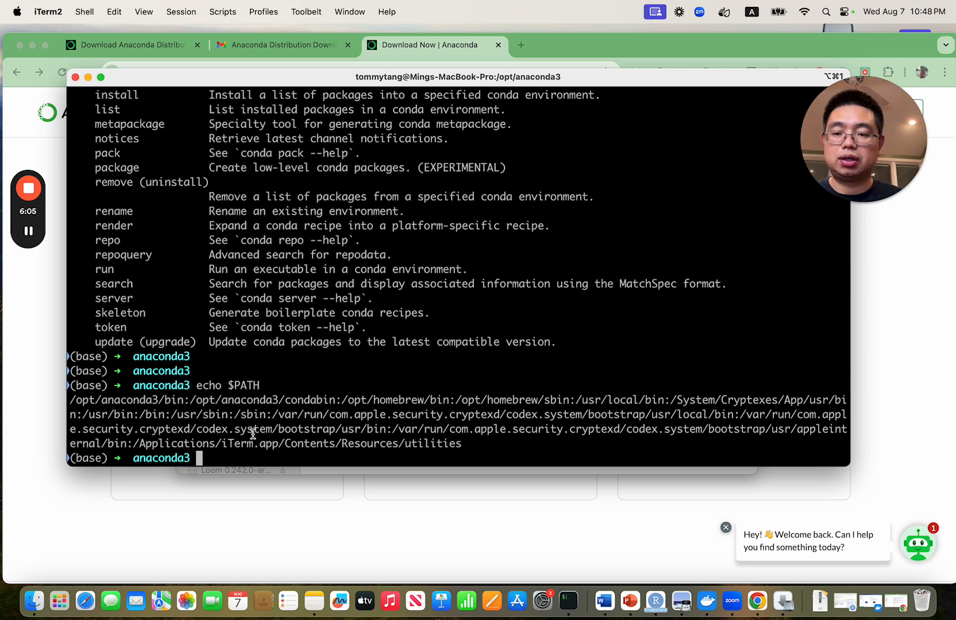
pyautogui.write('conda')
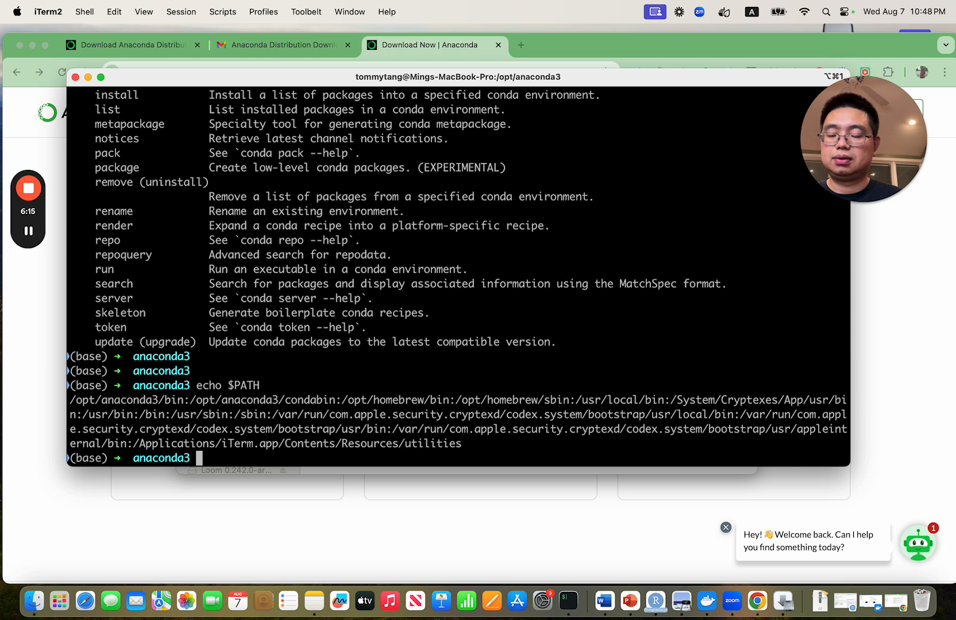
# List every program in /opt/anaconda3/bin/ with ls and scroll through the output.
pyautogui.write('ls /opt/')
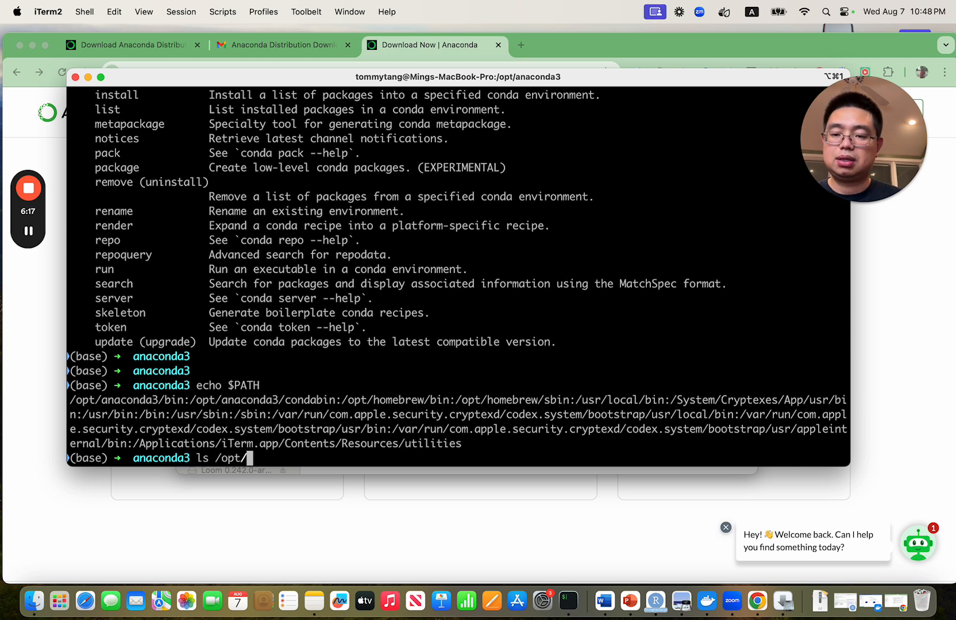
pyautogui.write('anaconda3/bin/')
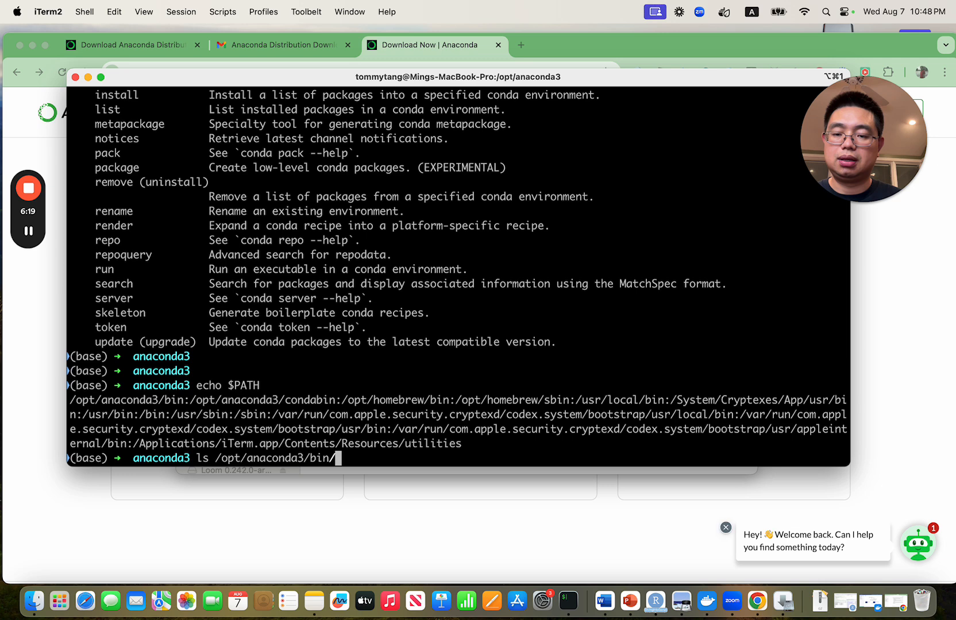
pyautogui.press('Return')
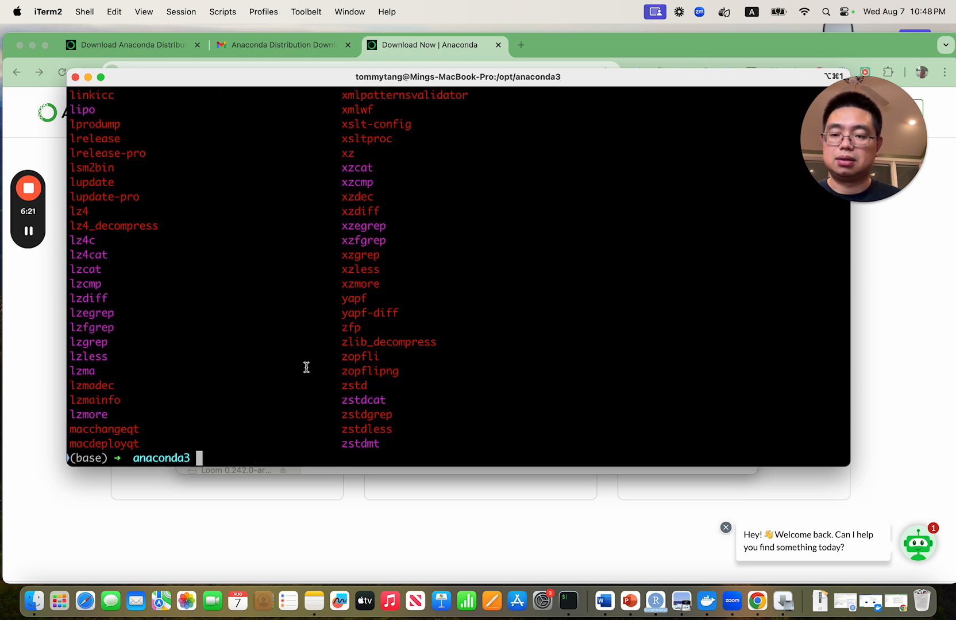
pyautogui.moveTo(348, 289)
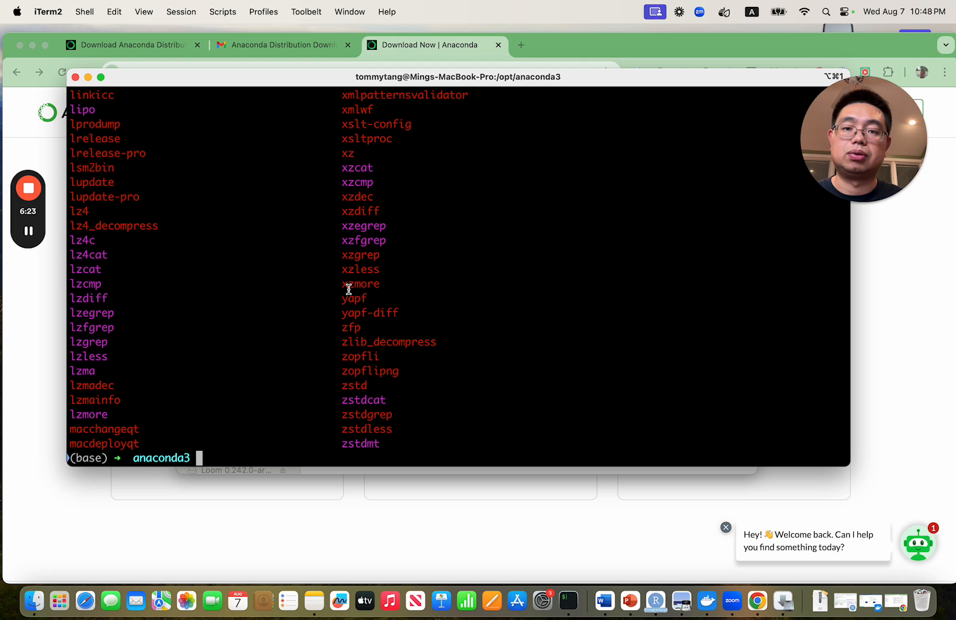
pyautogui.scroll(3)
pyautogui.write('ls /opt/anaconda3/bin | grep conda')
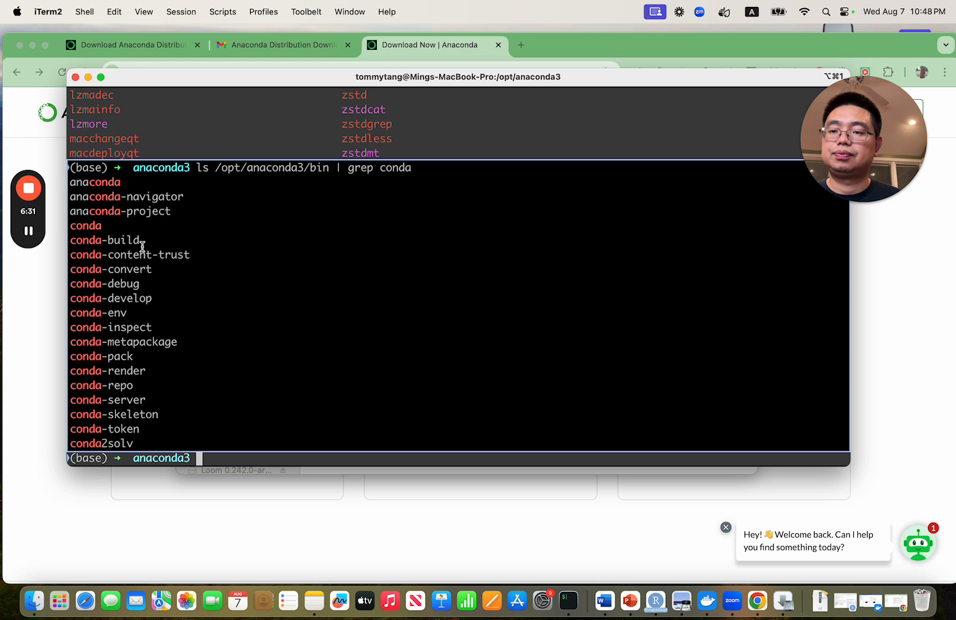
pyautogui.moveTo(258, 279)
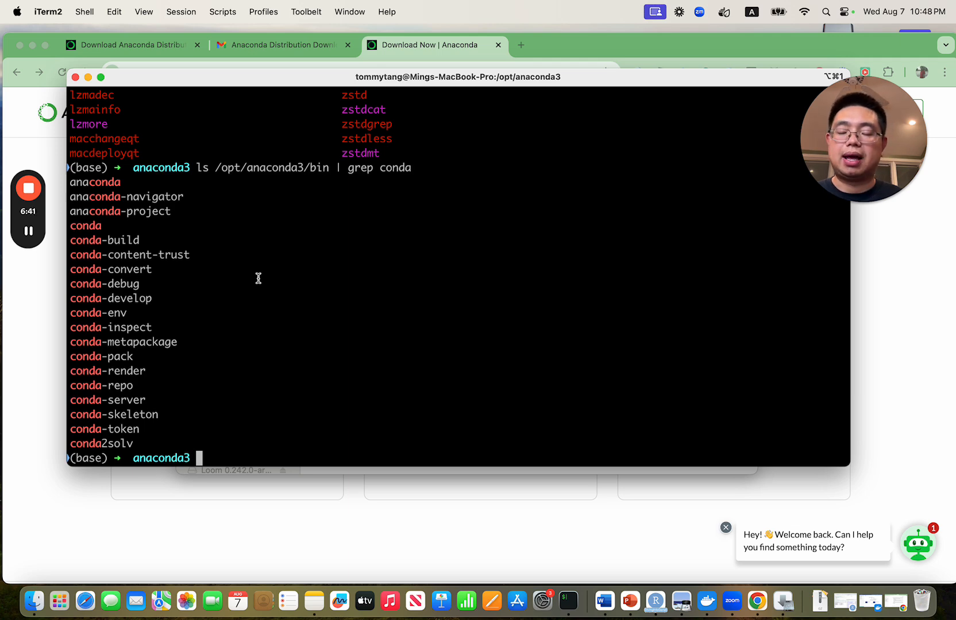
pyautogui.moveTo(226, 164)
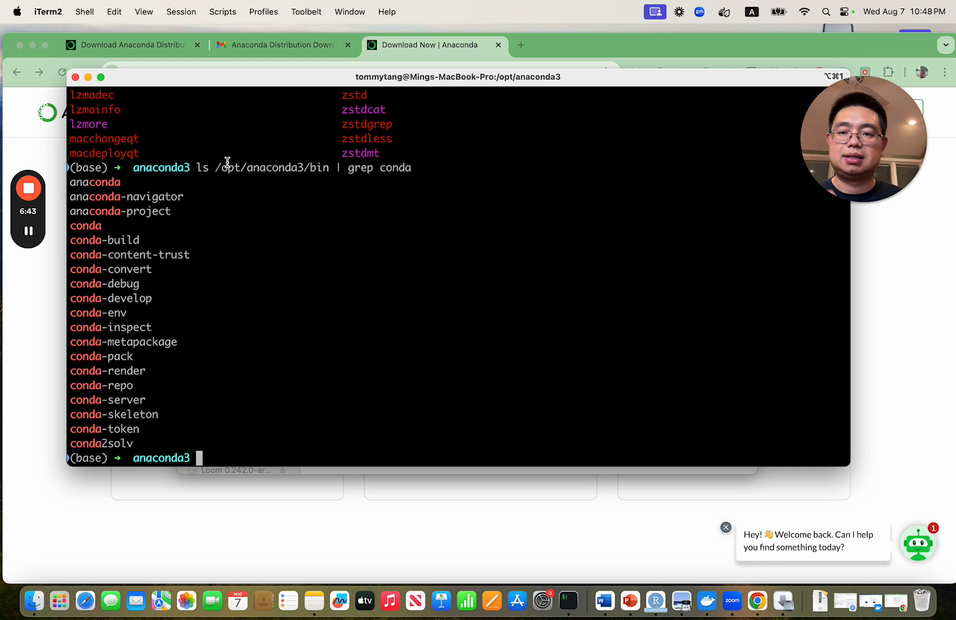
pyautogui.moveTo(269, 185)
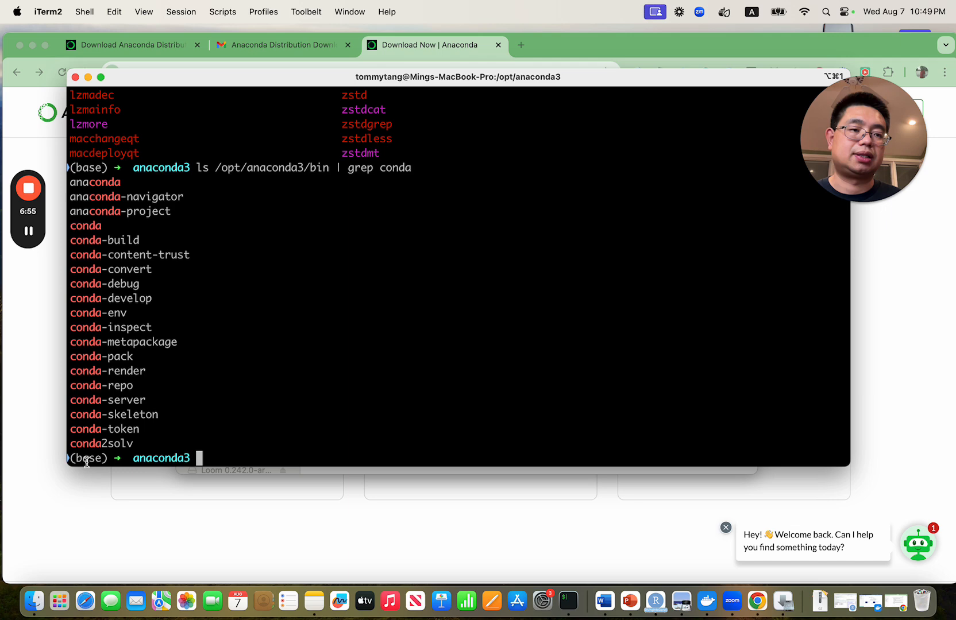
# Run whereis conda again, confirming /opt/anaconda3/bin/conda.
pyautogui.write('w')
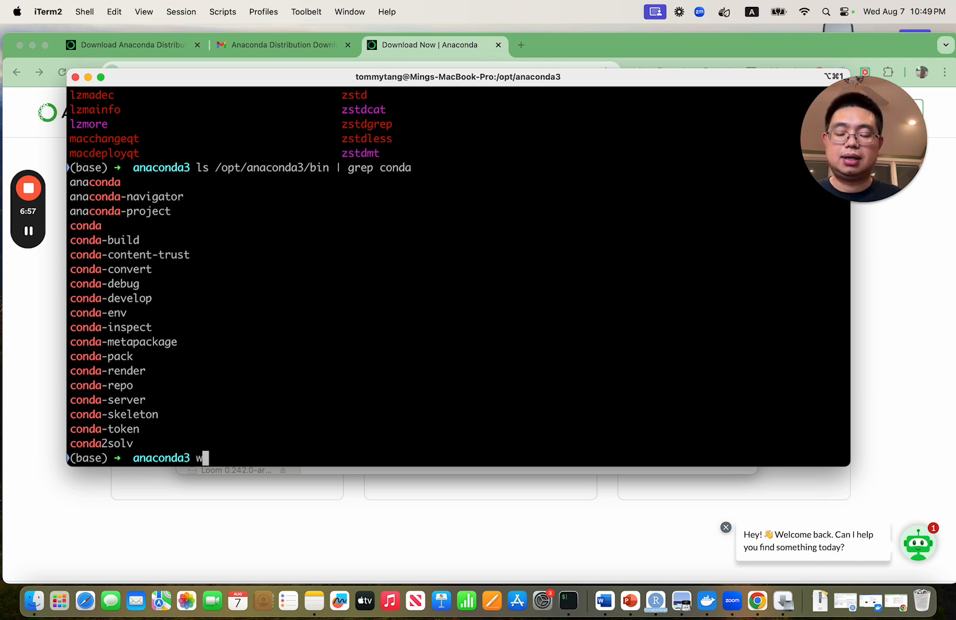
pyautogui.write('h')
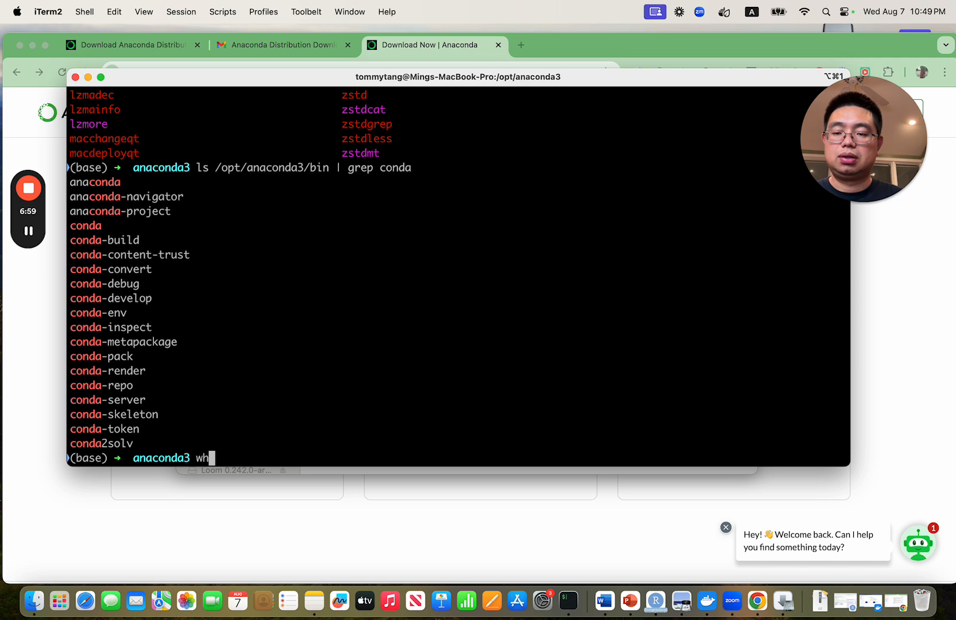
pyautogui.write('erei')
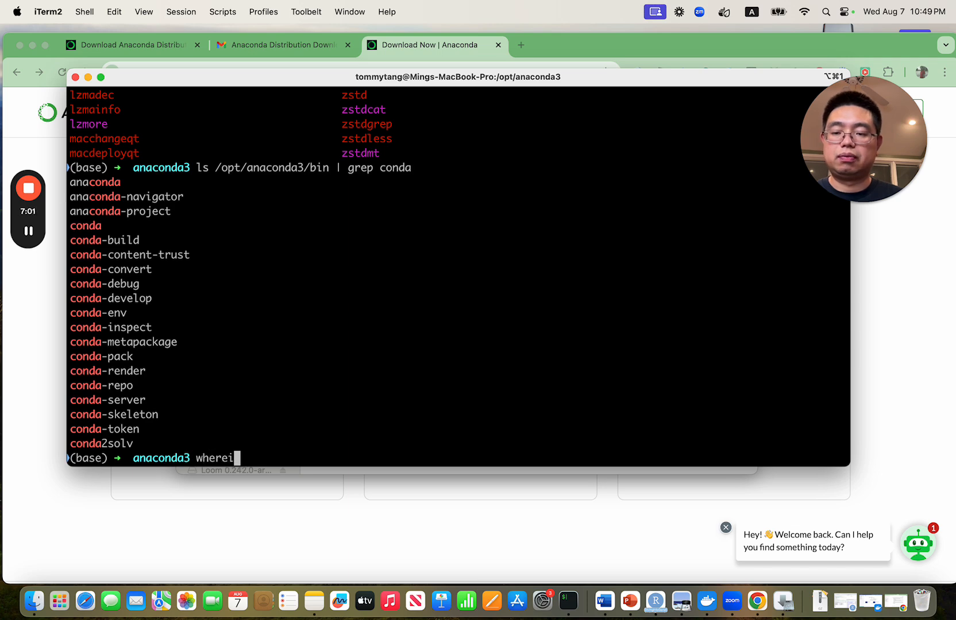
pyautogui.press('Return')
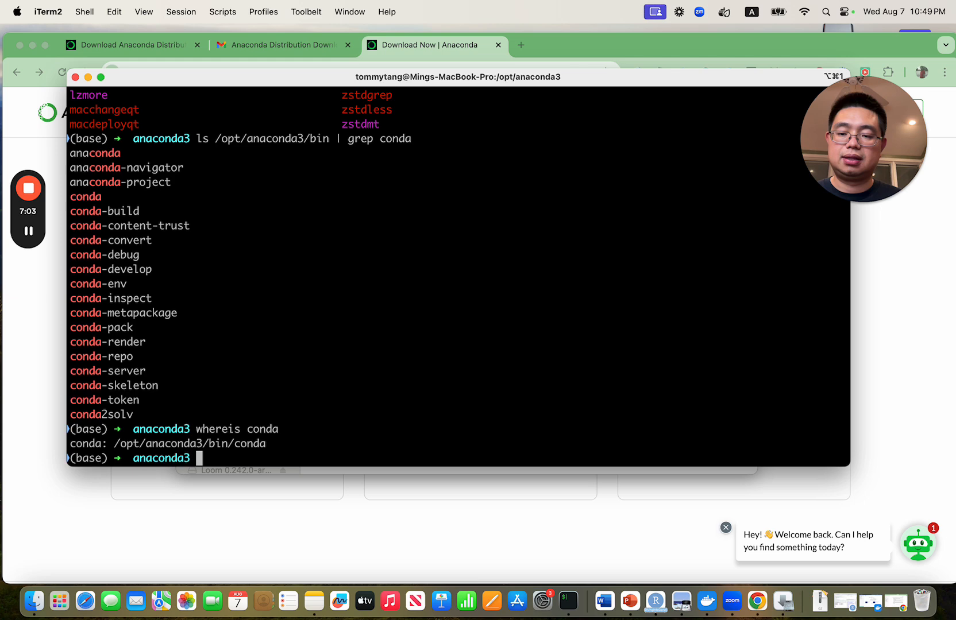